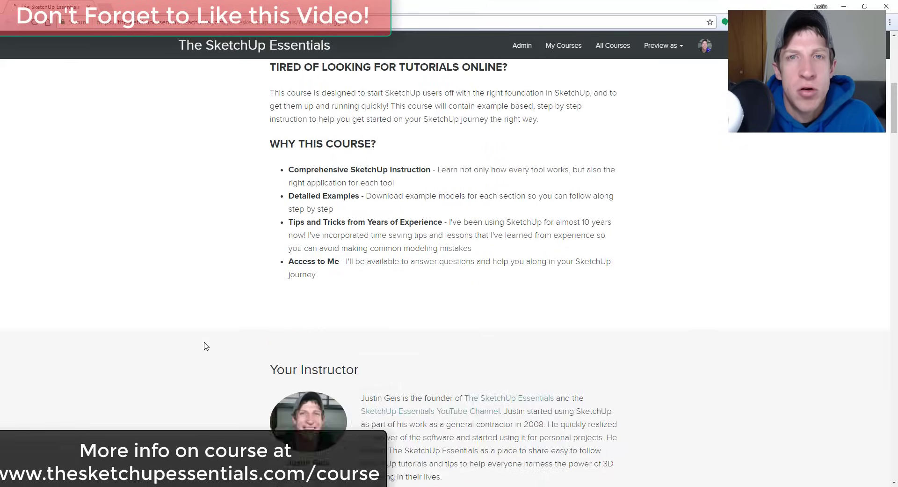
# - Zoom in toward the wavy curves beside the person and dog
pyautogui.scroll(-3)
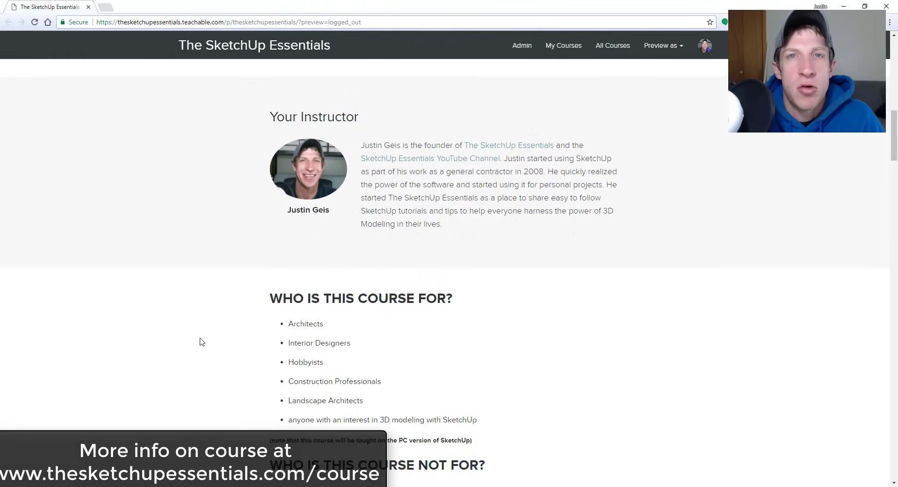
pyautogui.scroll(-3)
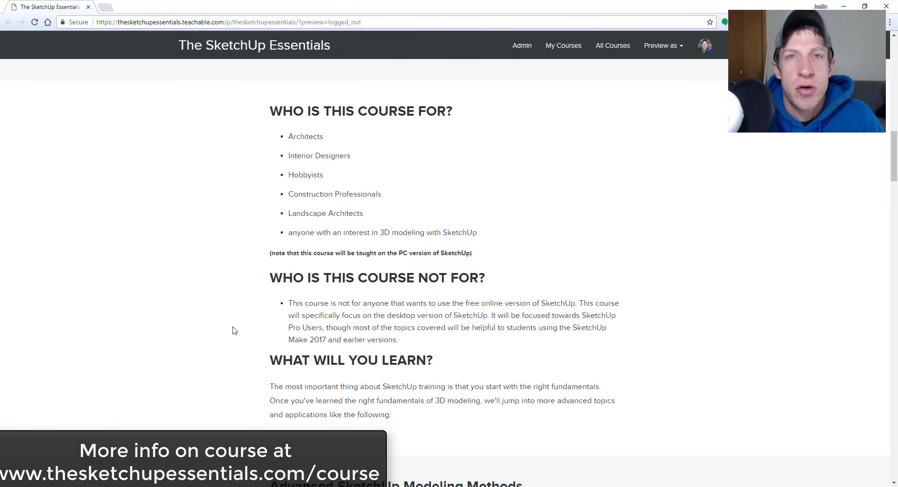
pyautogui.scroll(-3)
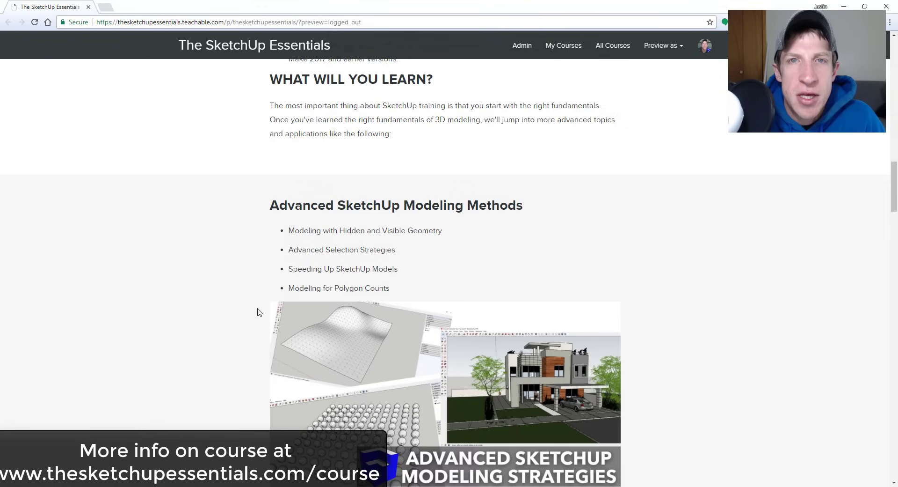
pyautogui.scroll(-3)
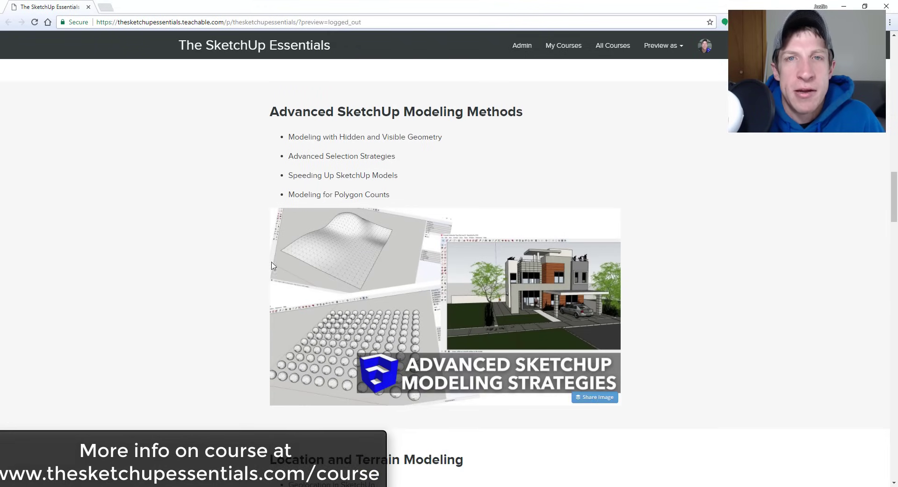
pyautogui.scroll(-3)
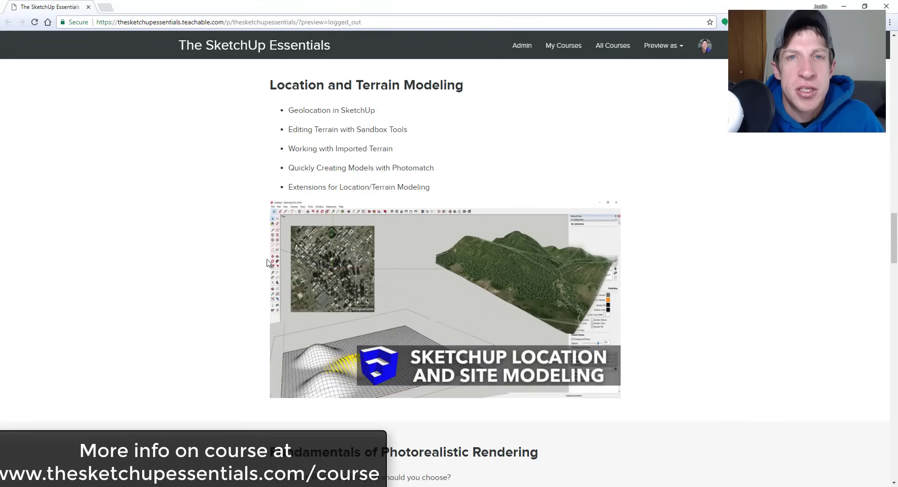
pyautogui.scroll(-3)
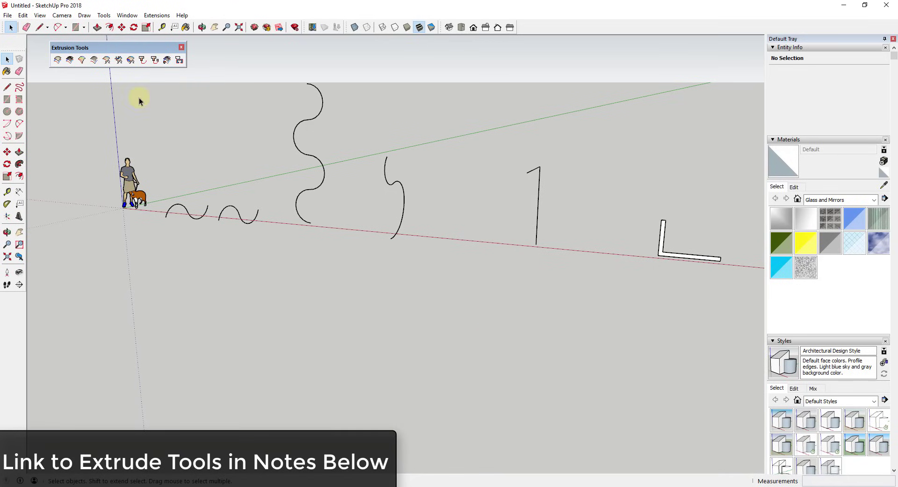
pyautogui.moveTo(102, 49)
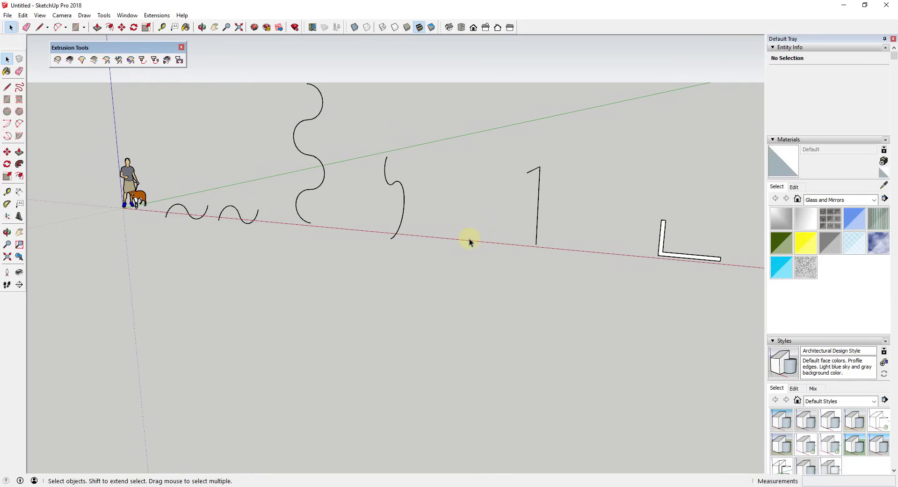
pyautogui.moveTo(495, 231)
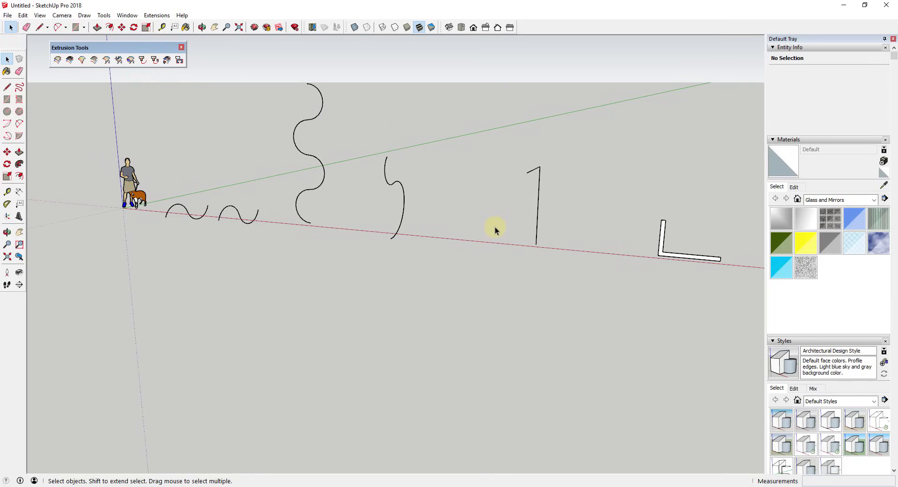
pyautogui.moveTo(481, 204)
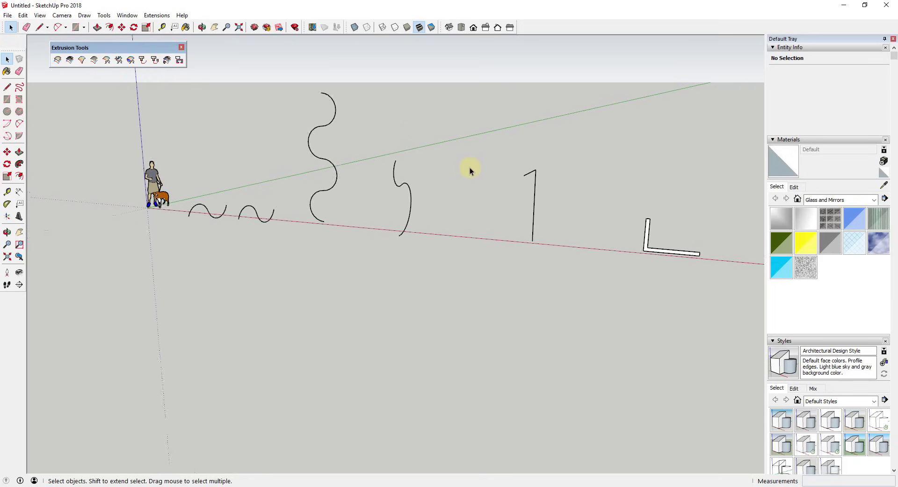
pyautogui.moveTo(130, 61)
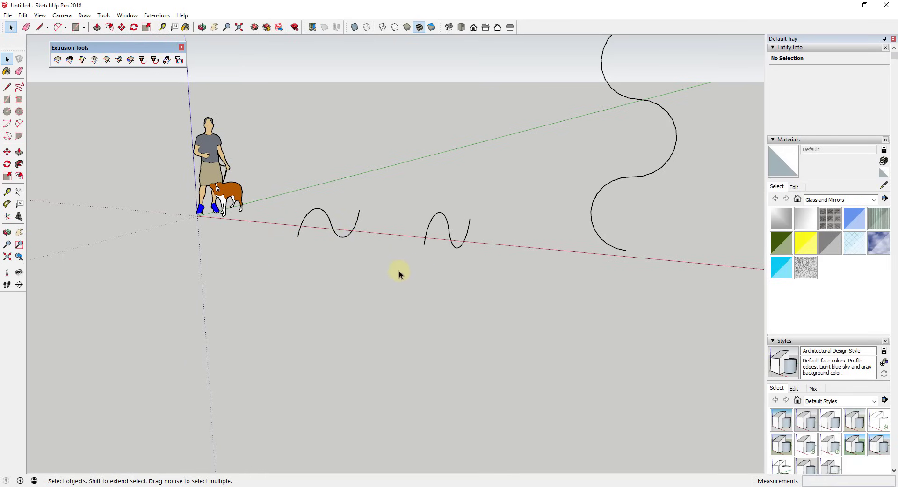
pyautogui.moveTo(410, 273)
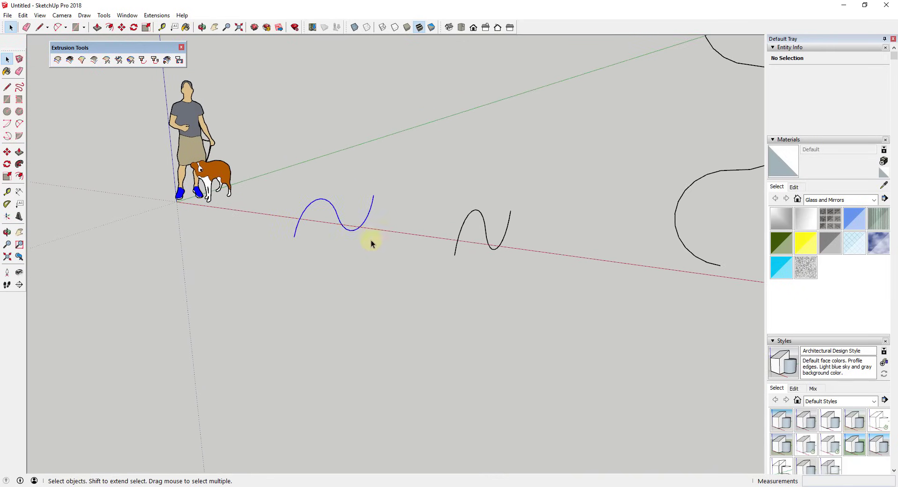
# - Lathe the first wavy curve 360 degrees around its upper endpoint
pyautogui.click(341, 222)
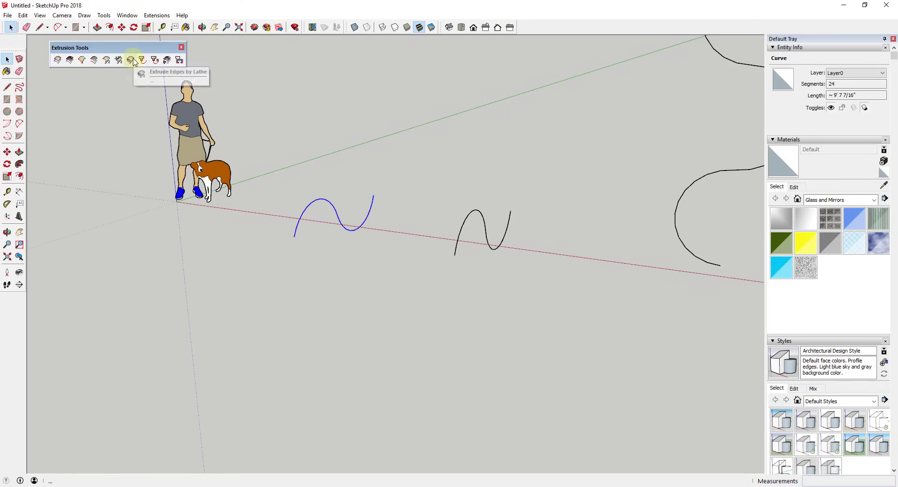
pyautogui.click(130, 59)
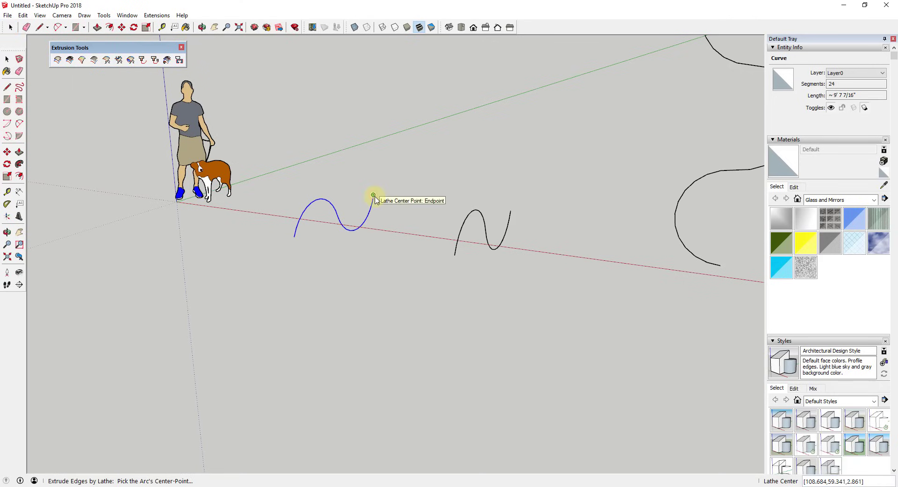
pyautogui.click(373, 196)
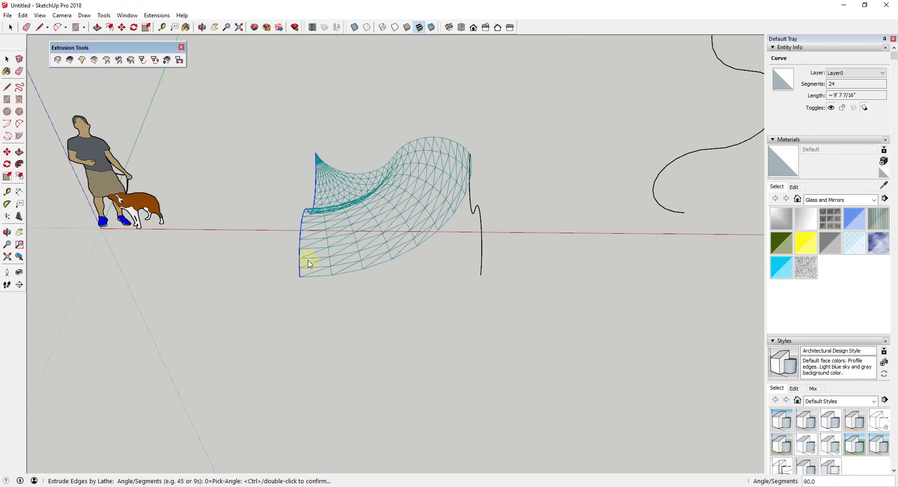
pyautogui.moveTo(434, 178)
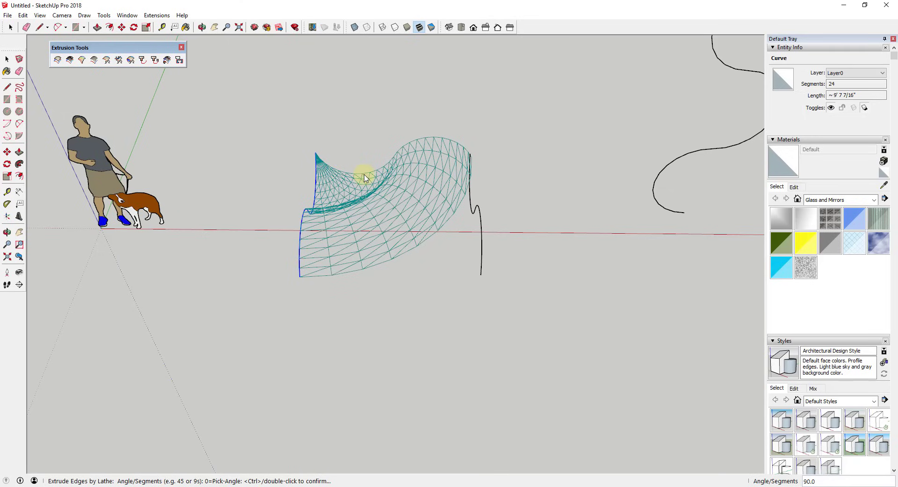
pyautogui.moveTo(359, 177)
pyautogui.write('270')
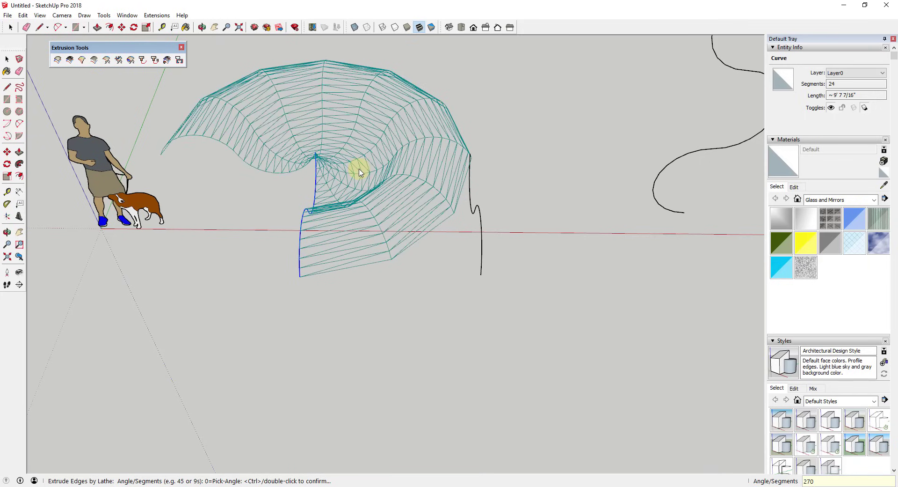
pyautogui.write('360')
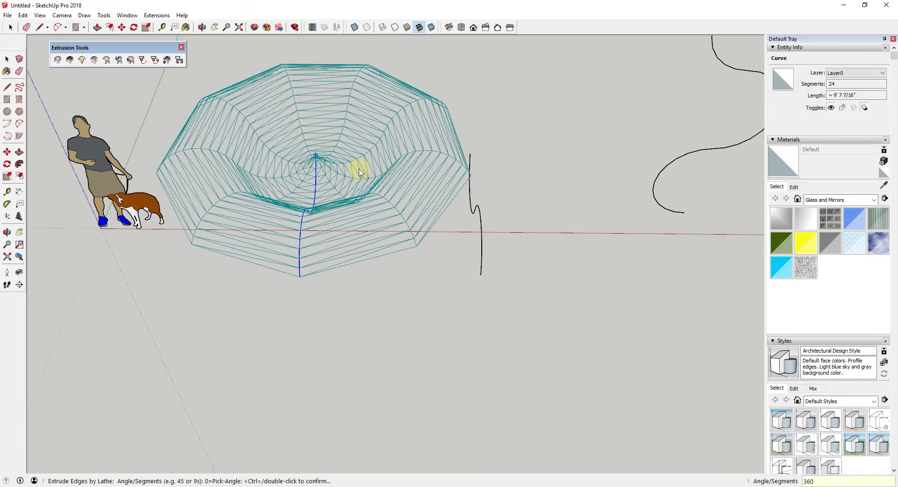
pyautogui.moveTo(322, 165)
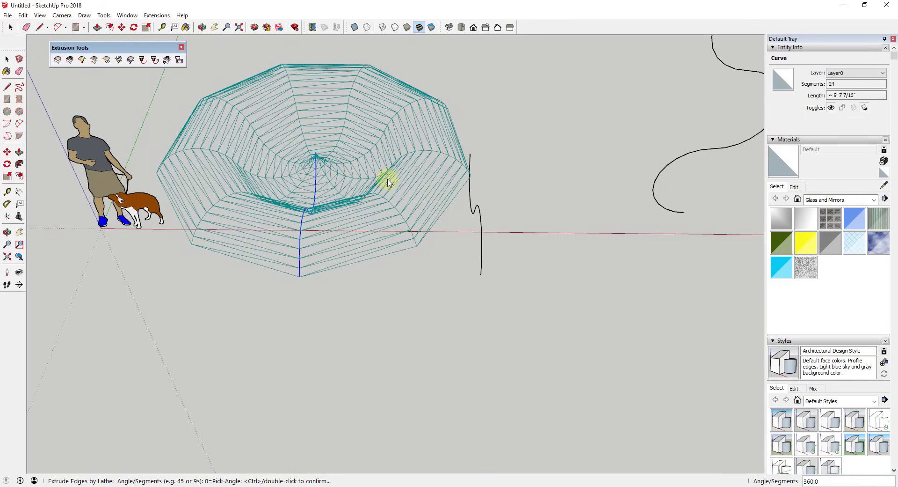
pyautogui.moveTo(380, 198)
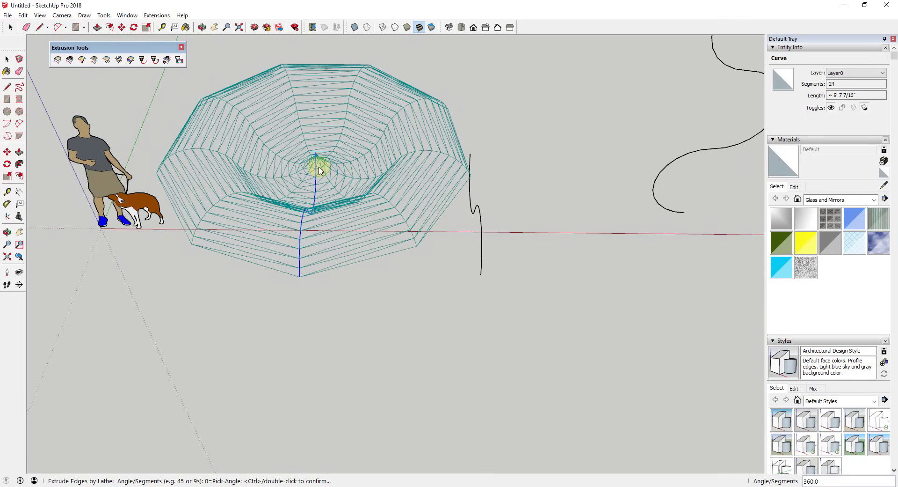
pyautogui.moveTo(319, 171)
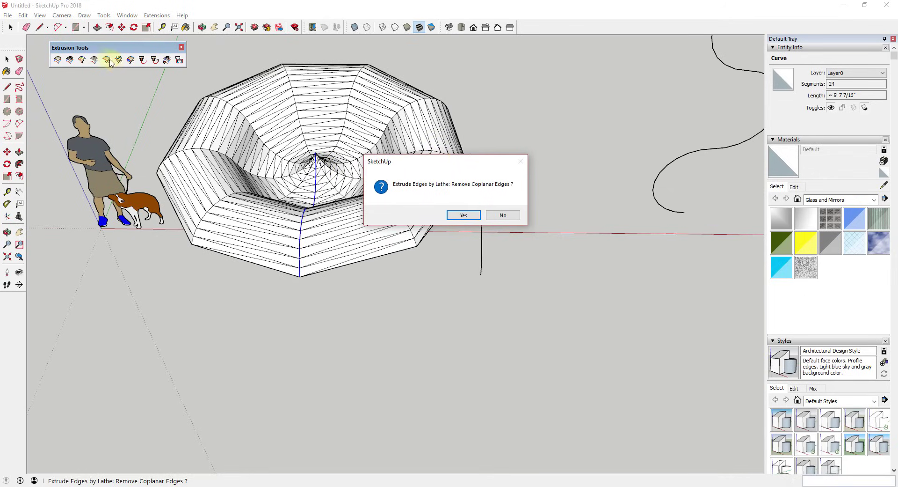
# - Confirm the ring shell with coplanar edges removed, smoothed edges, and kept as a group
pyautogui.click(463, 215)
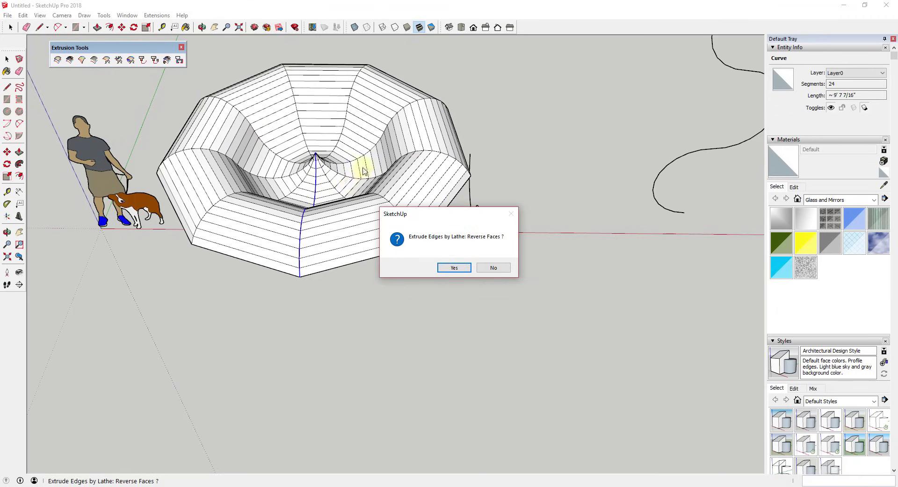
pyautogui.moveTo(427, 229)
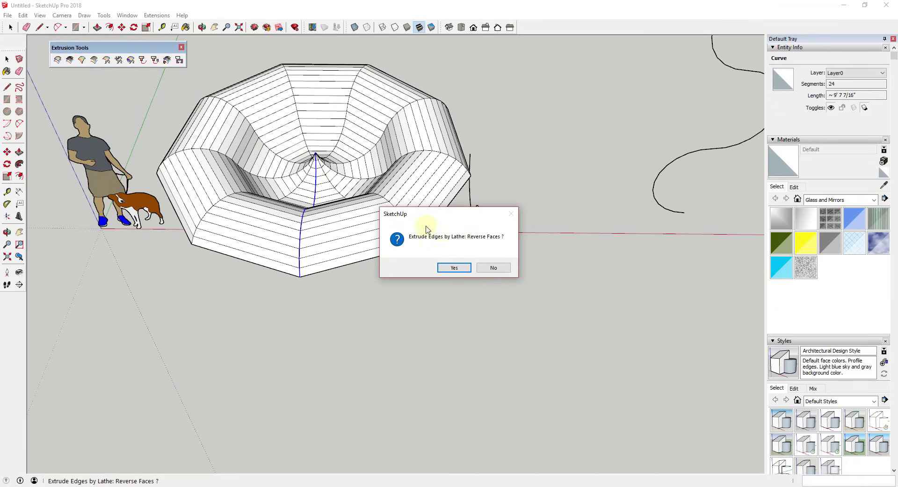
pyautogui.click(492, 267)
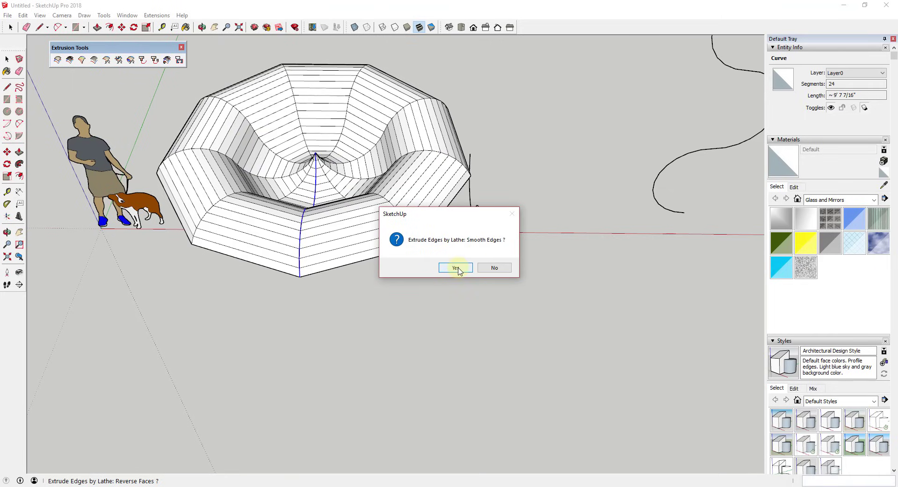
pyautogui.click(455, 267)
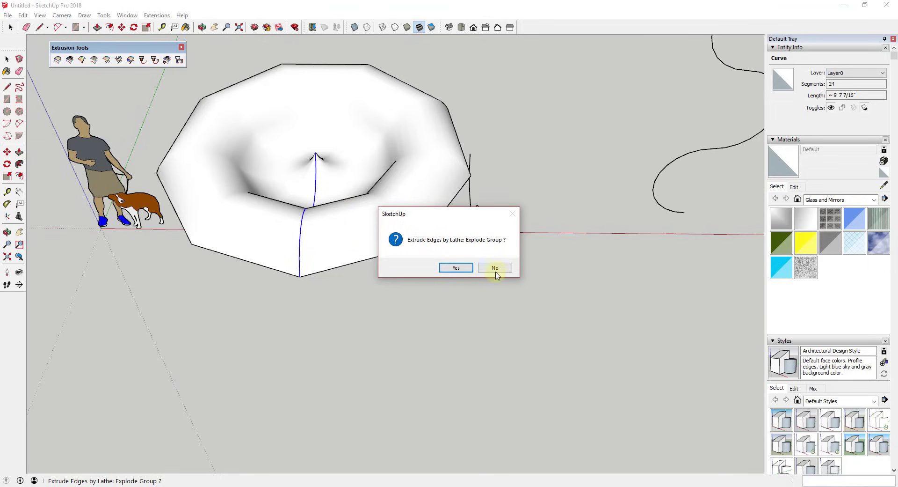
pyautogui.click(494, 267)
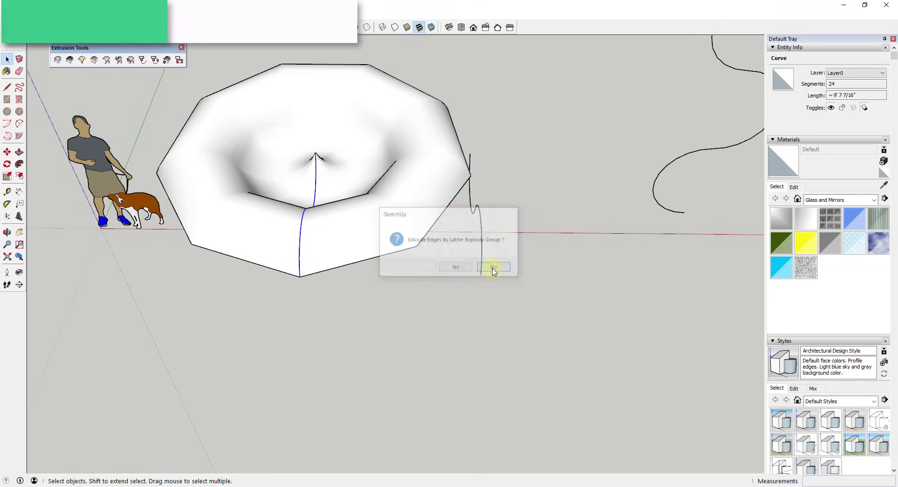
pyautogui.click(493, 266)
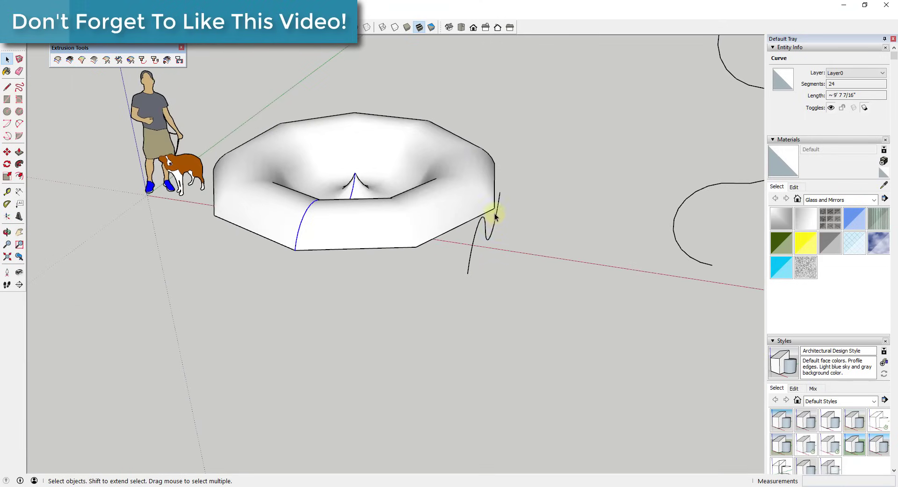
pyautogui.click(8, 153)
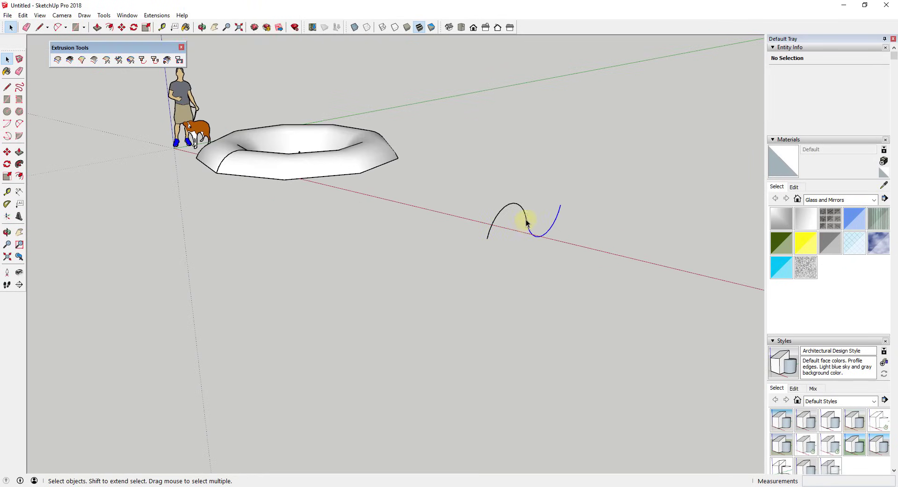
# - Select the arc pieces of the second wavy S-curve
pyautogui.click(550, 215)
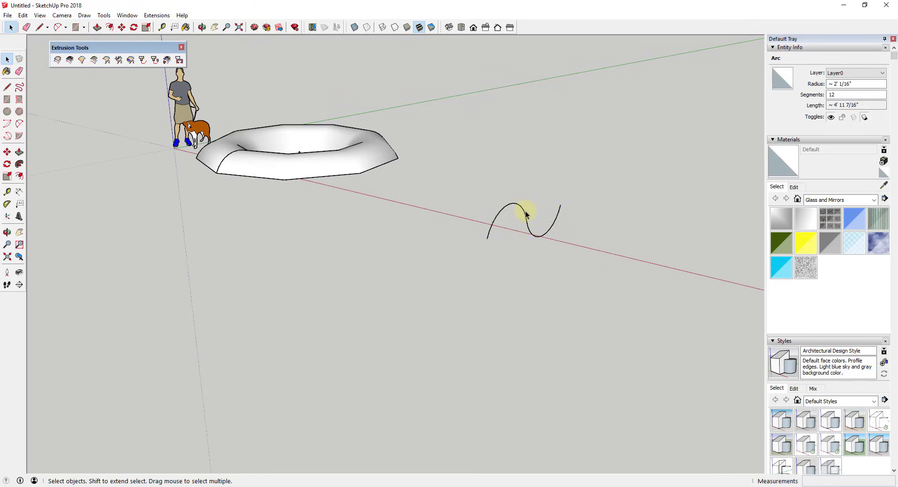
pyautogui.click(526, 223)
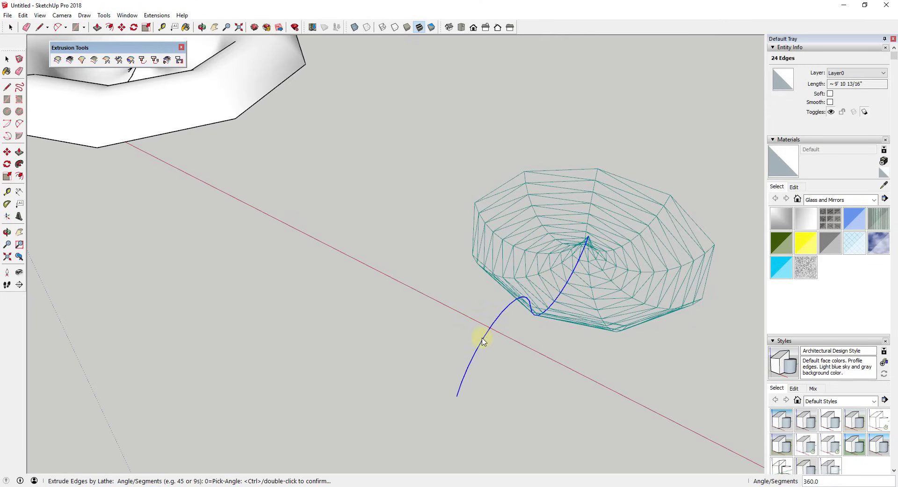
pyautogui.moveTo(535, 312)
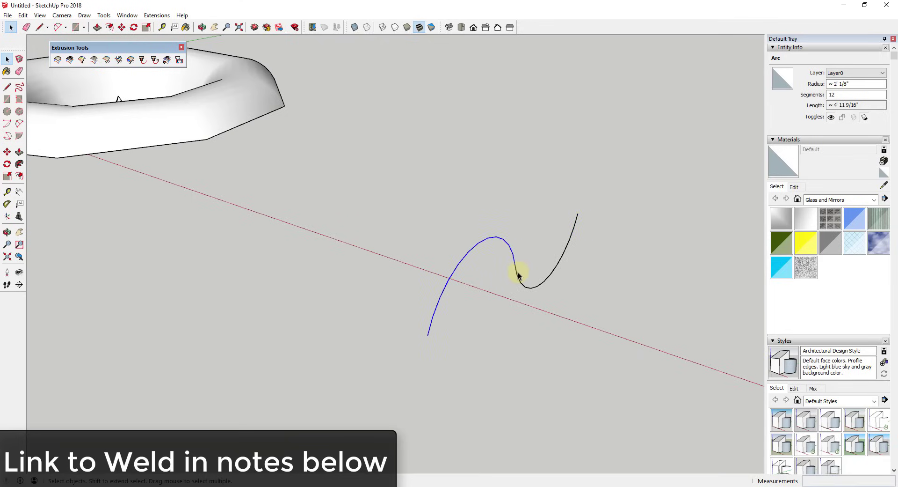
# - Weld both arcs of the S-curve into a single curve with Extensions > Weld, then deselect
pyautogui.click(519, 274)
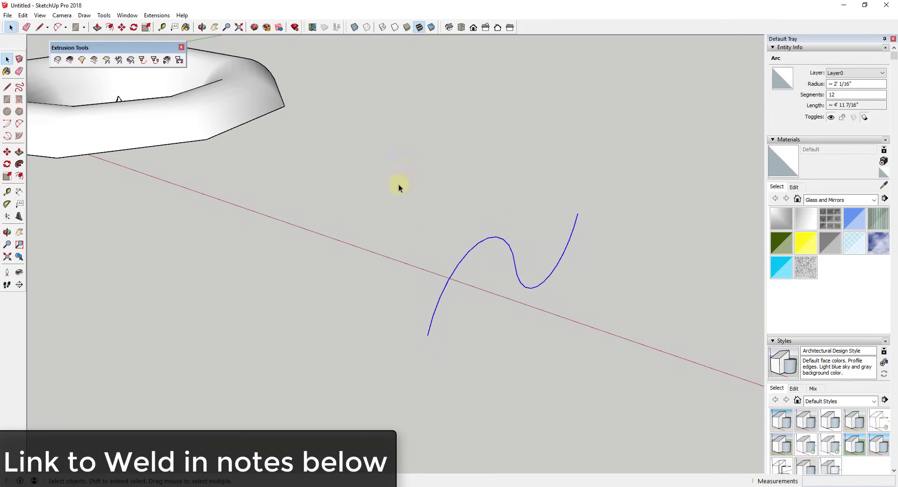
pyautogui.click(156, 15)
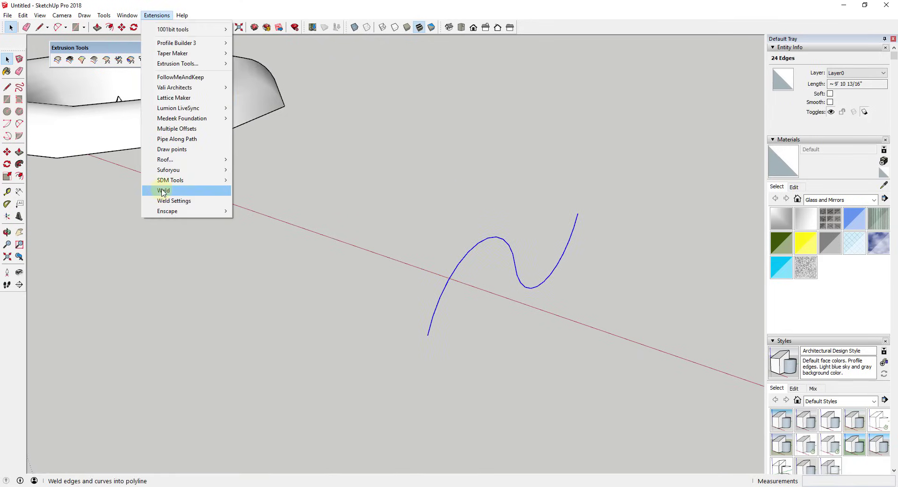
pyautogui.click(164, 189)
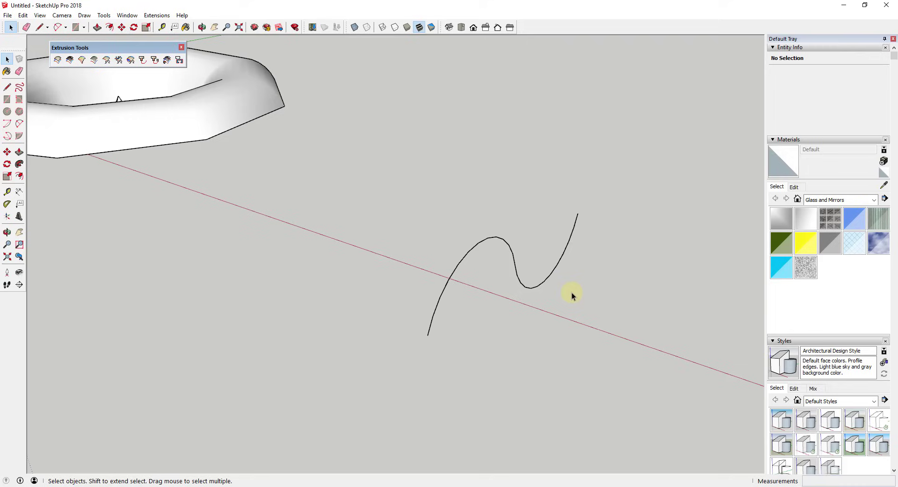
pyautogui.click(514, 275)
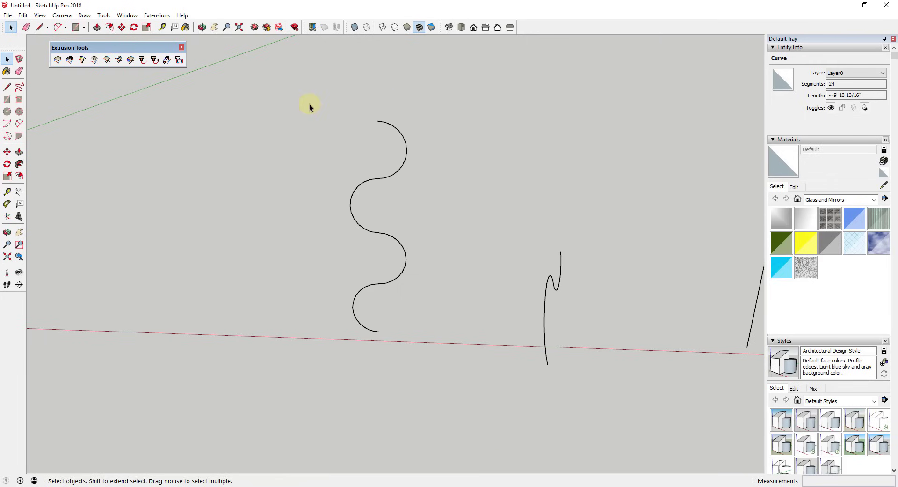
# - Lathe a wavy curve 90 degrees into a grouped shell, then set a red-axis rotation axis
pyautogui.click(130, 60)
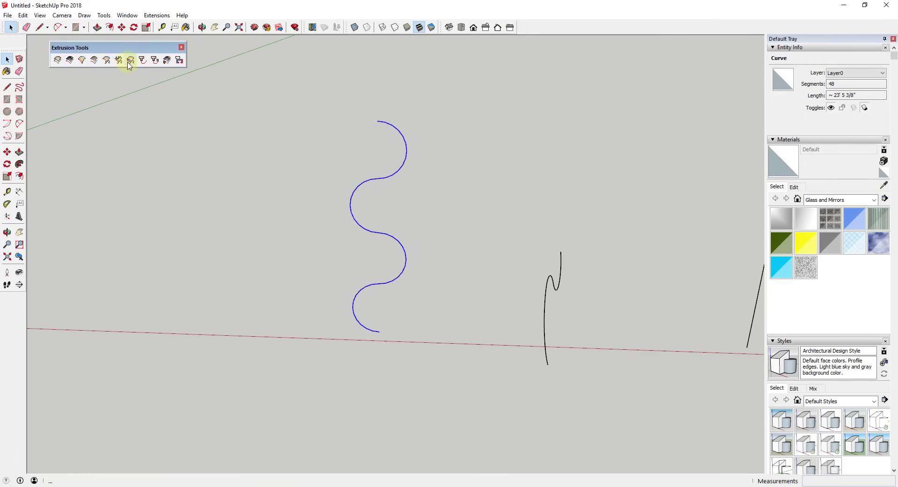
pyautogui.moveTo(140, 59)
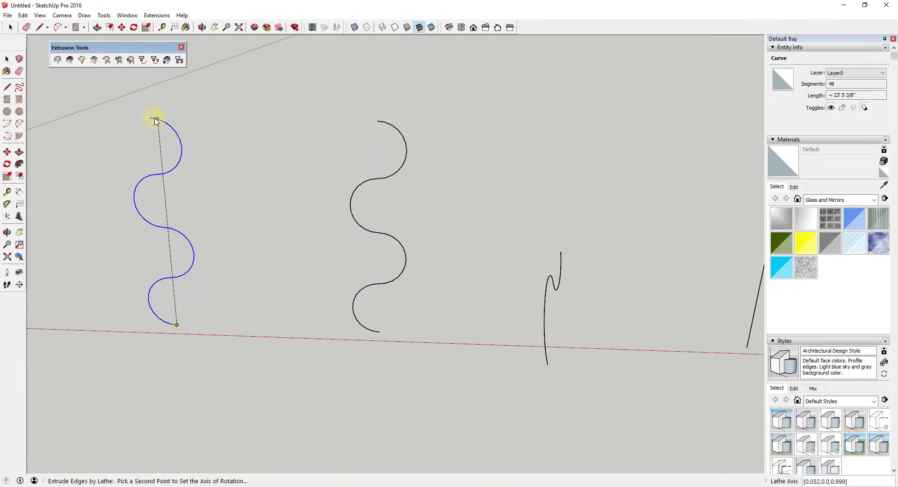
pyautogui.click(176, 324)
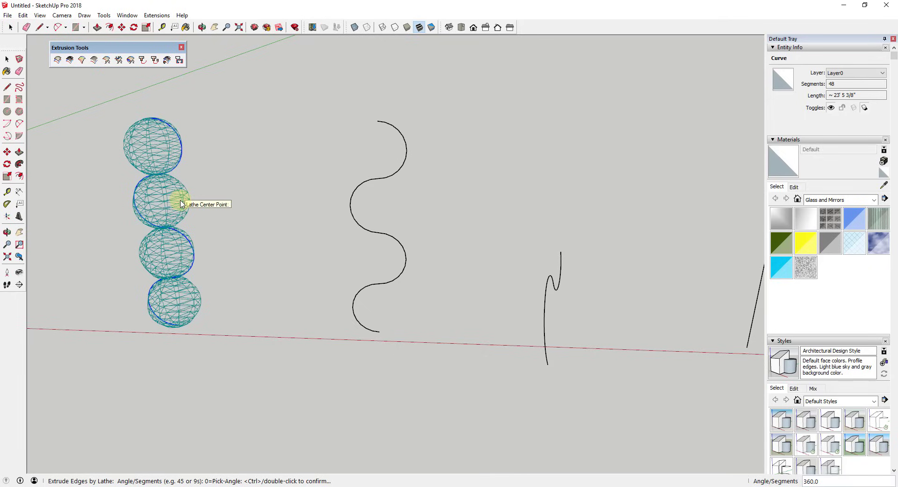
pyautogui.write('90')
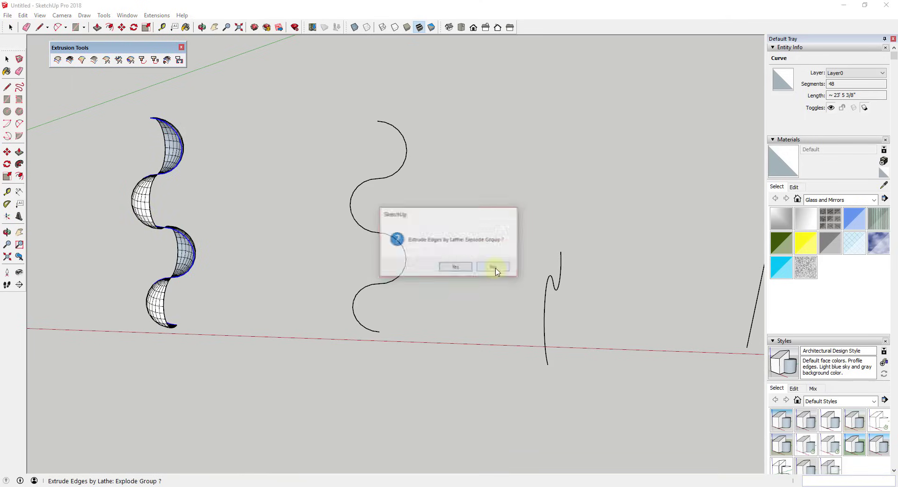
pyautogui.click(492, 267)
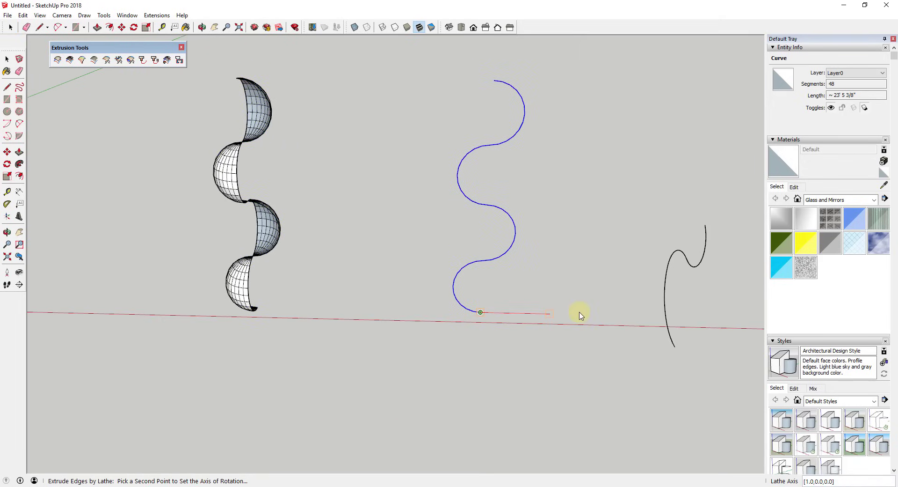
pyautogui.moveTo(578, 316); pyautogui.dragTo(395, 270)
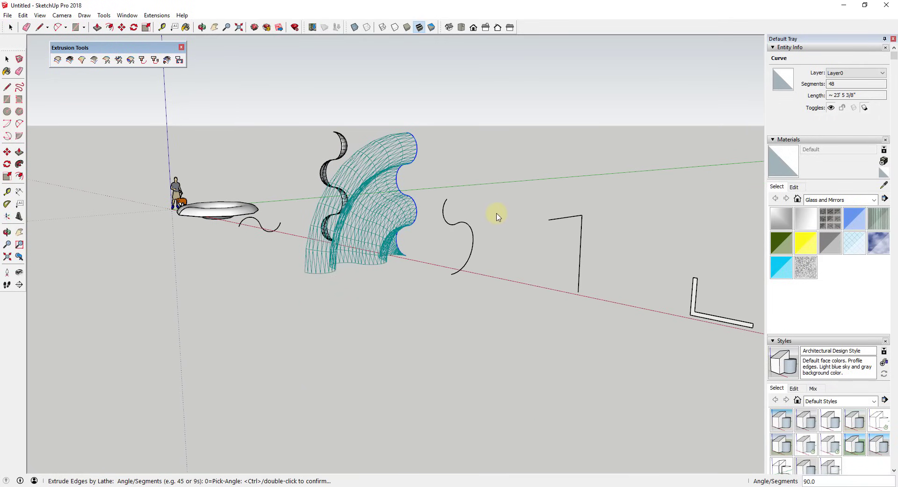
pyautogui.moveTo(486, 228)
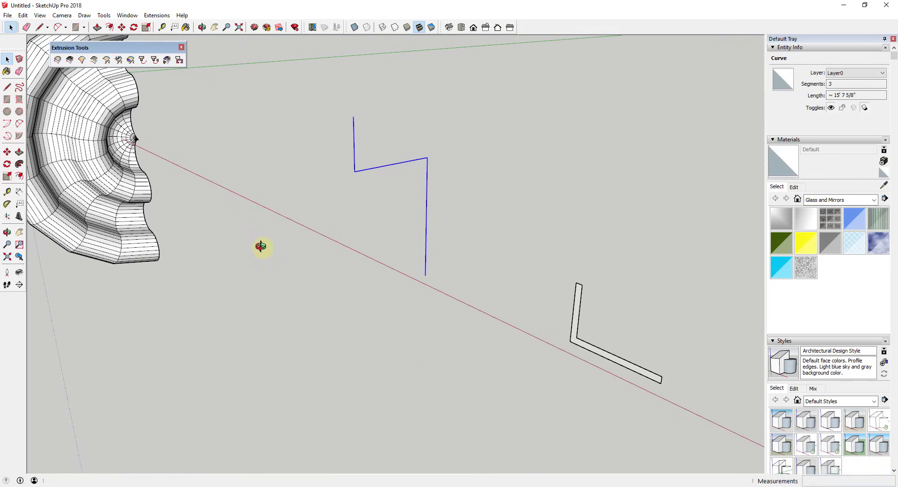
pyautogui.moveTo(135, 63)
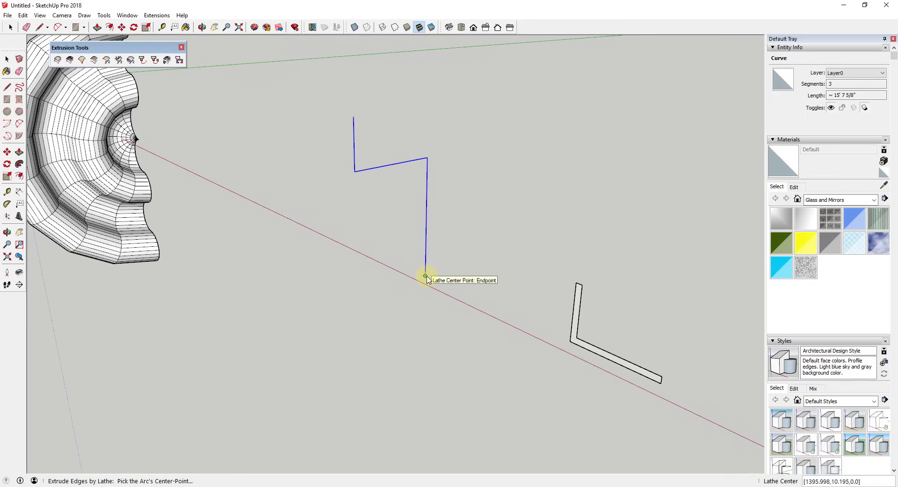
# - Set the zigzag's lower endpoint as the lathe centre
pyautogui.click(425, 275)
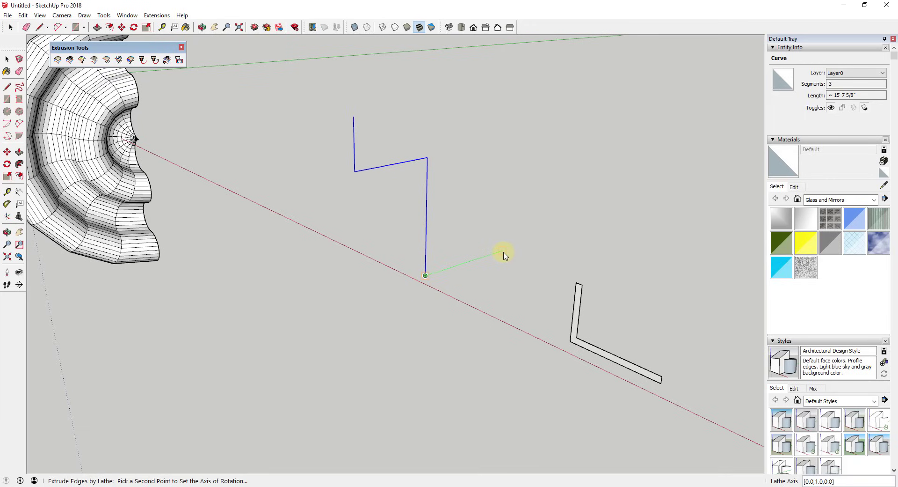
pyautogui.moveTo(444, 200)
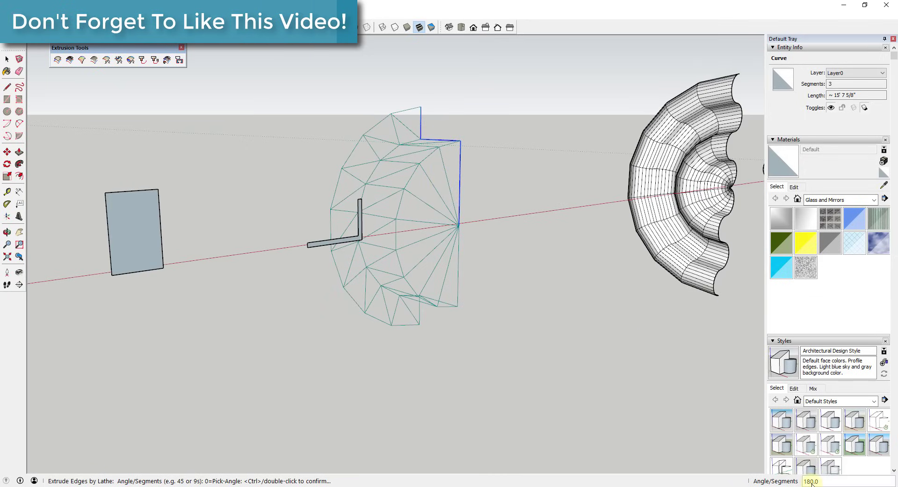
pyautogui.moveTo(423, 207)
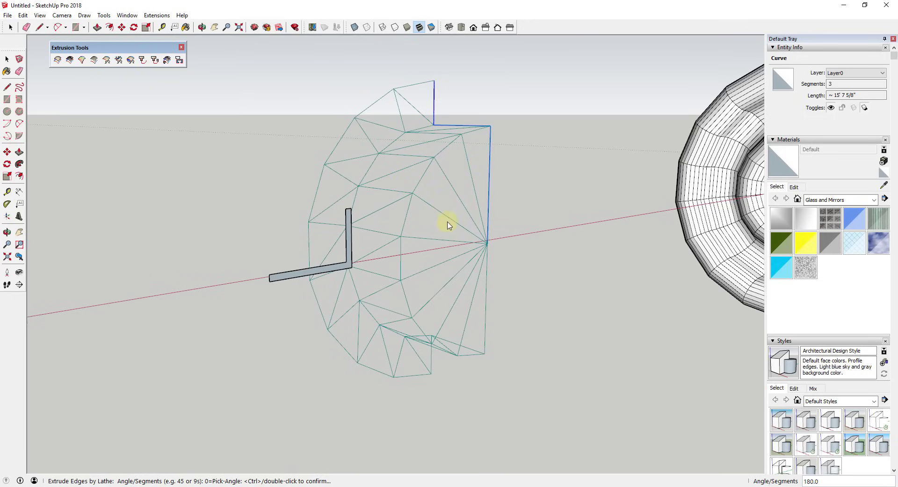
pyautogui.moveTo(455, 231)
pyautogui.write('0')
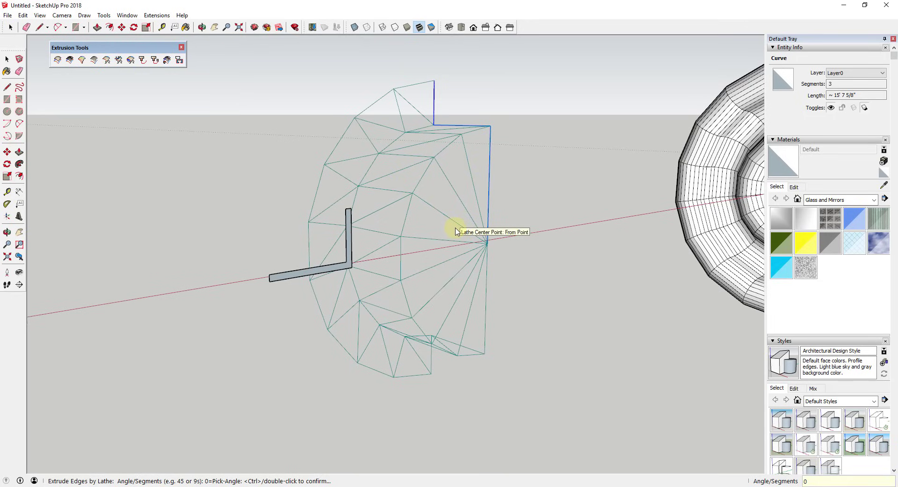
# - Set the starting point of the zigzag's sweep angle
pyautogui.click(488, 241)
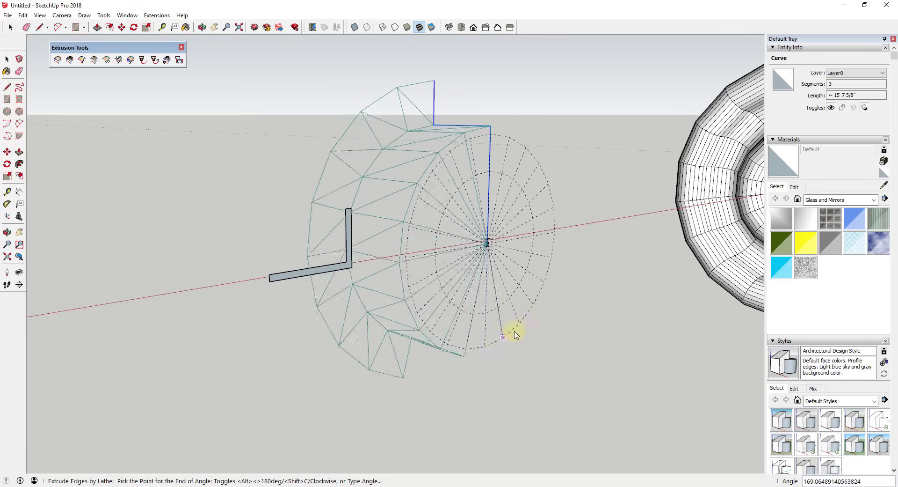
pyautogui.moveTo(554, 237)
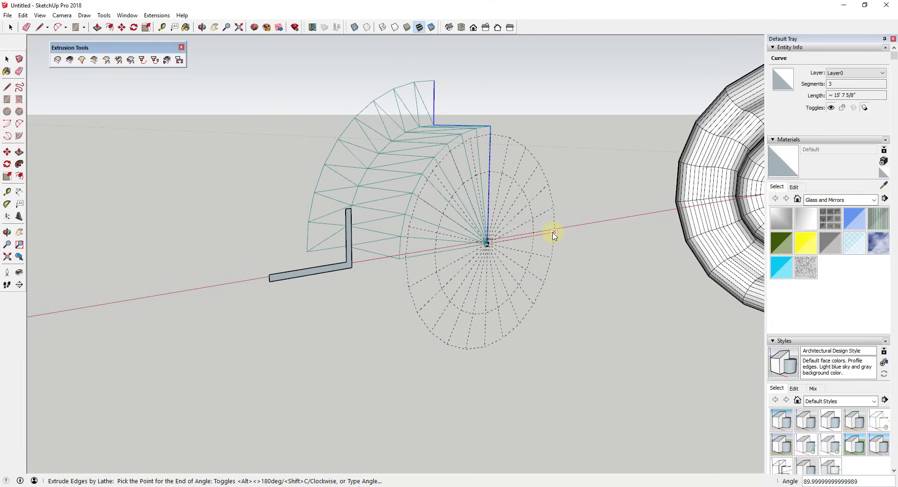
pyautogui.moveTo(554, 235)
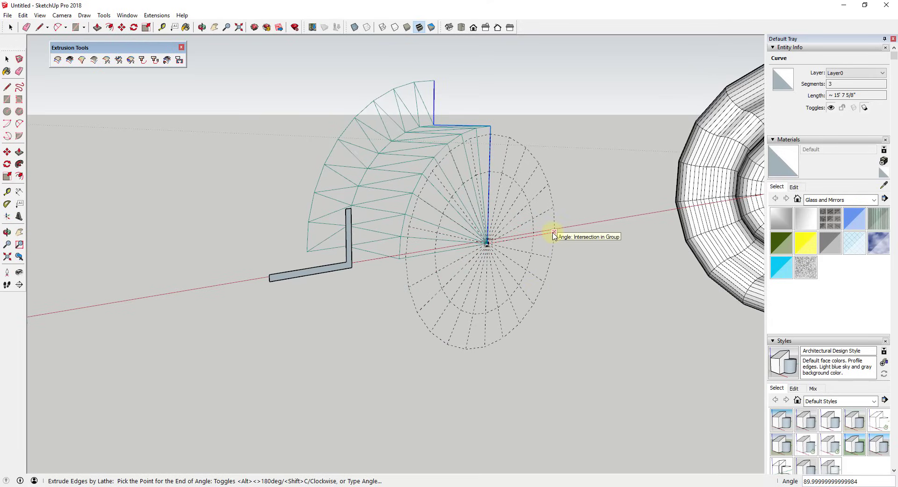
pyautogui.moveTo(548, 272)
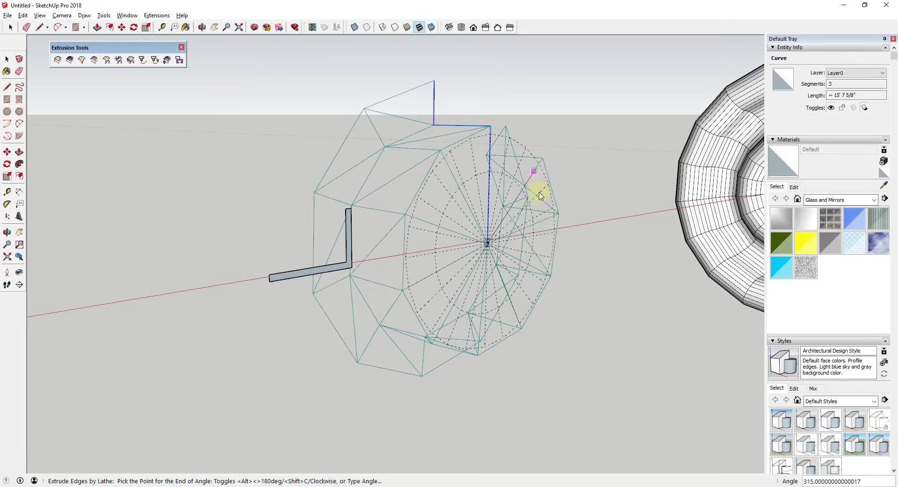
pyautogui.moveTo(424, 352)
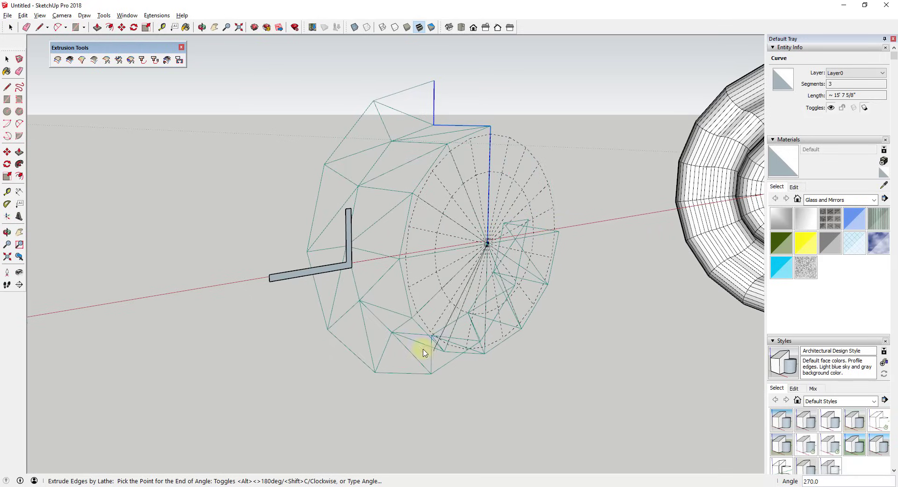
pyautogui.moveTo(473, 217)
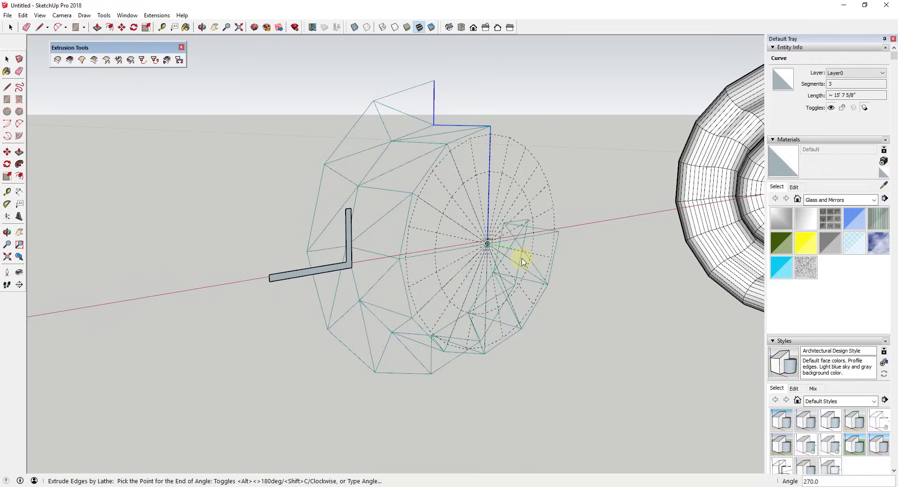
pyautogui.moveTo(481, 233)
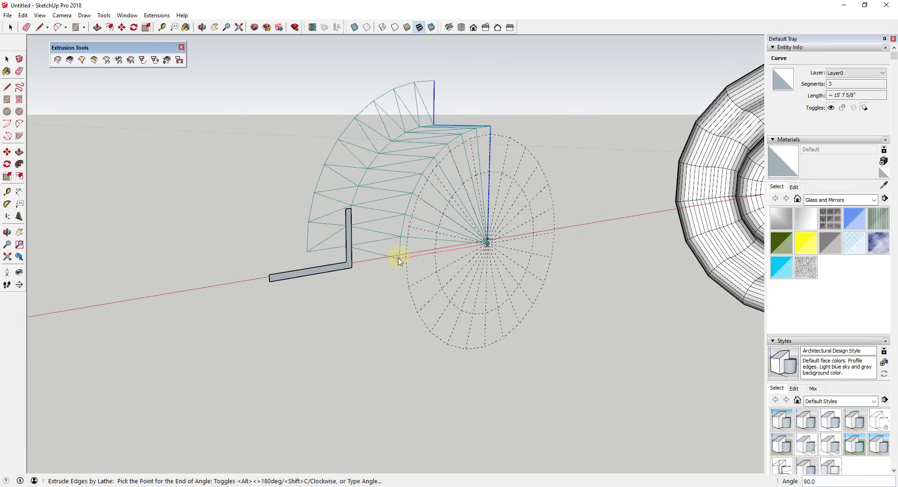
pyautogui.moveTo(400, 265)
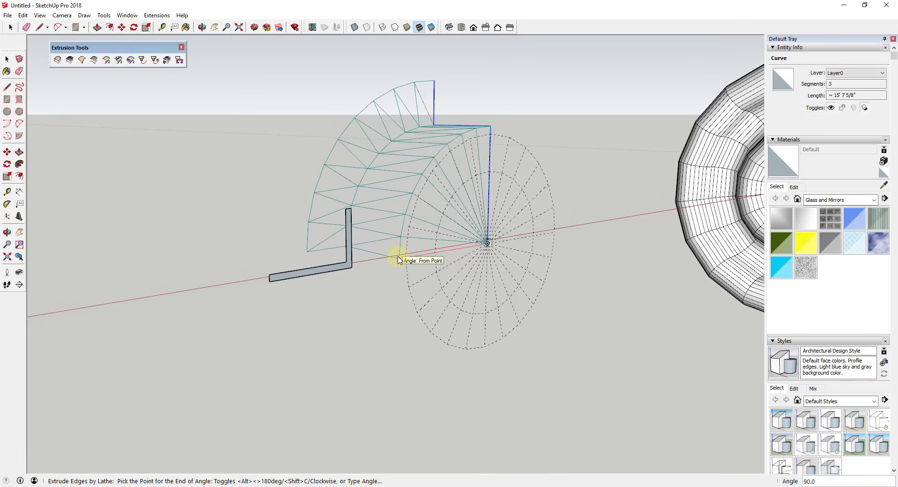
pyautogui.moveTo(510, 340)
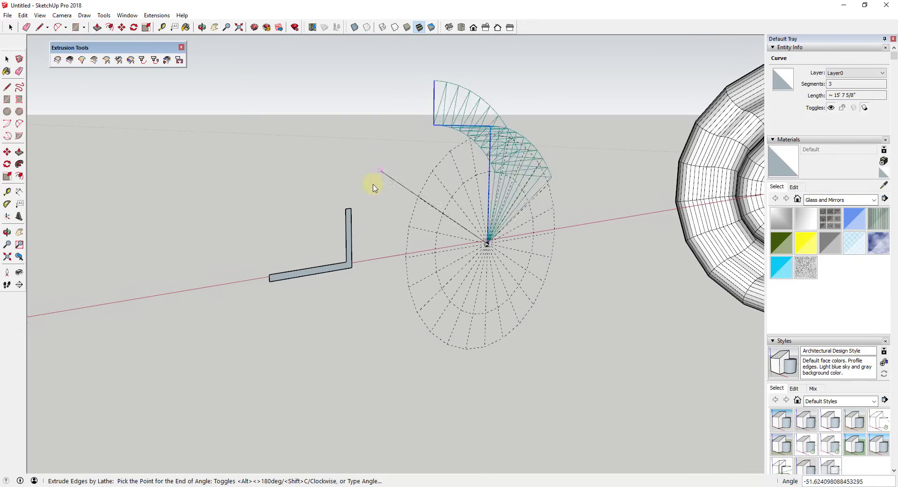
pyautogui.moveTo(444, 182)
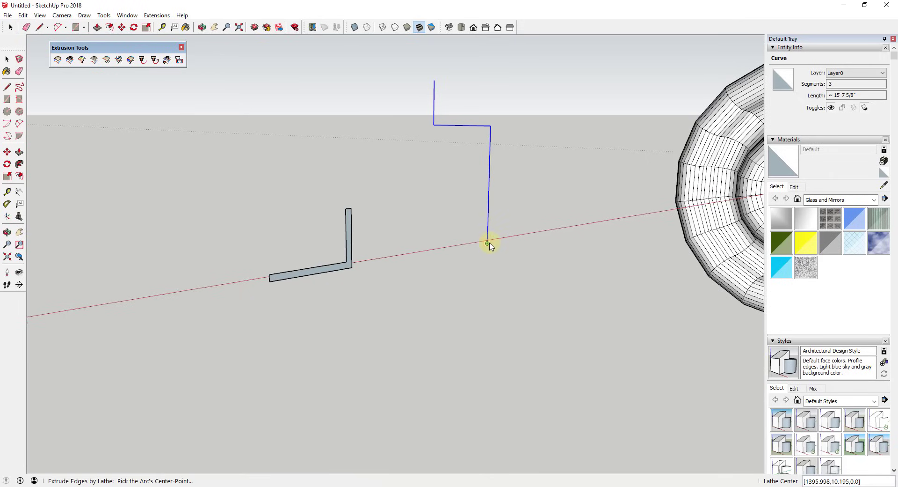
# - Revolve the zigzag 360 degrees around its lower end with 32 segments
pyautogui.click(487, 243)
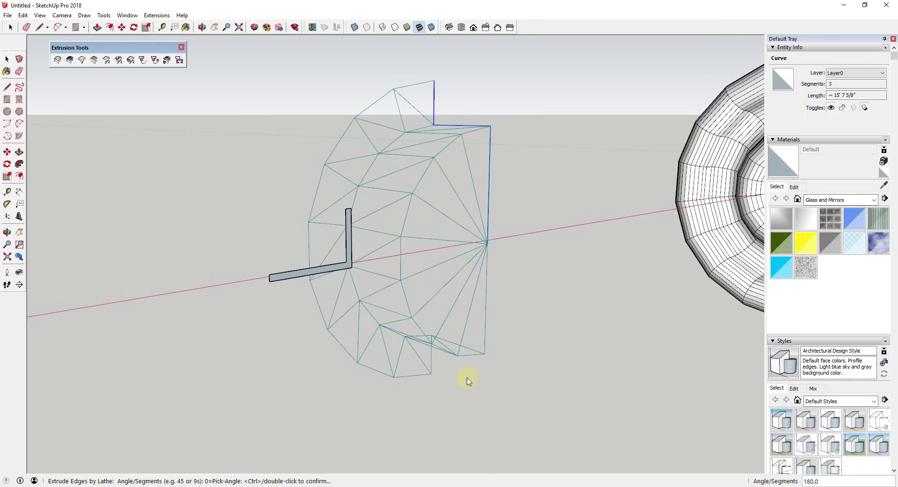
pyautogui.moveTo(360, 317)
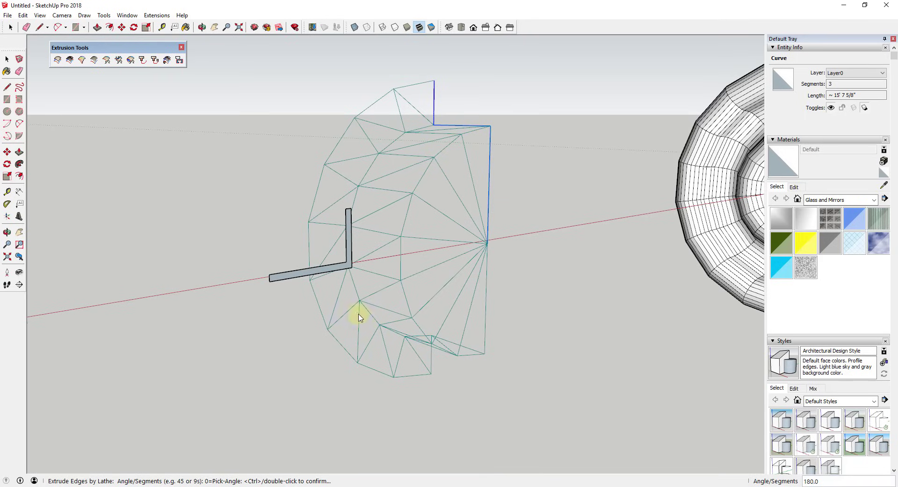
pyautogui.moveTo(346, 303)
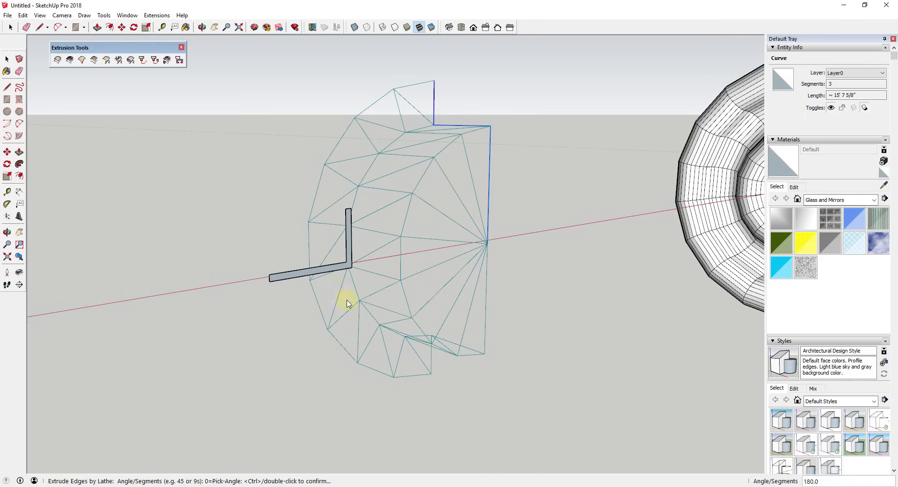
pyautogui.moveTo(437, 378)
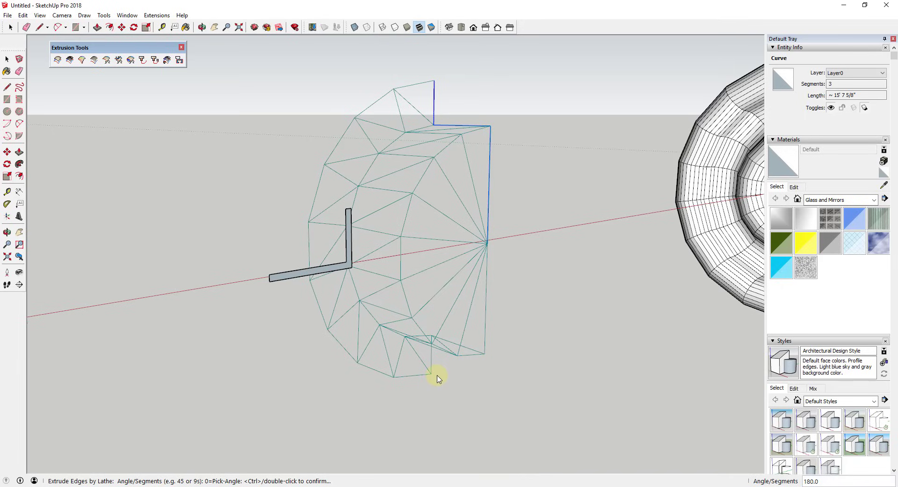
pyautogui.moveTo(431, 379)
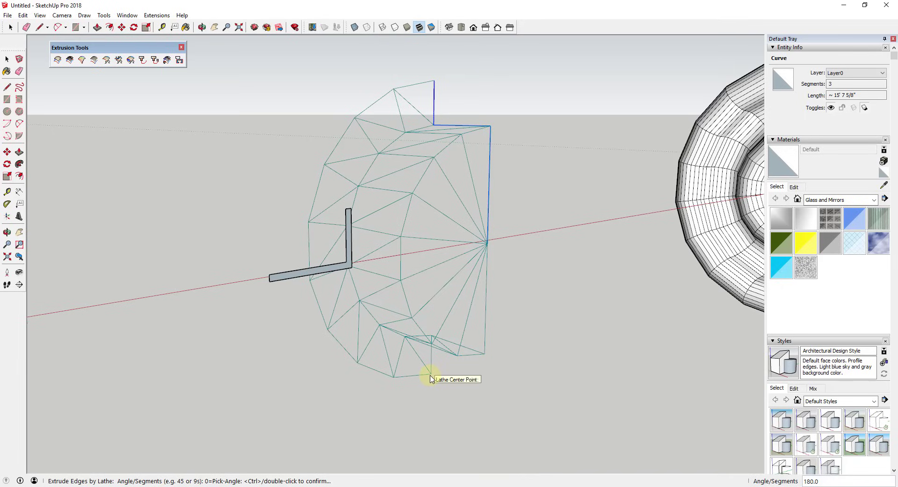
pyautogui.moveTo(435, 378)
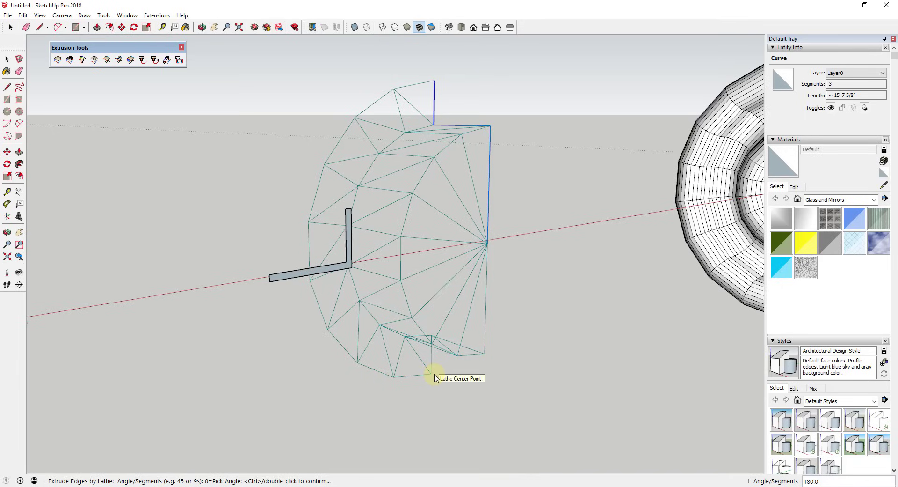
pyautogui.moveTo(343, 142)
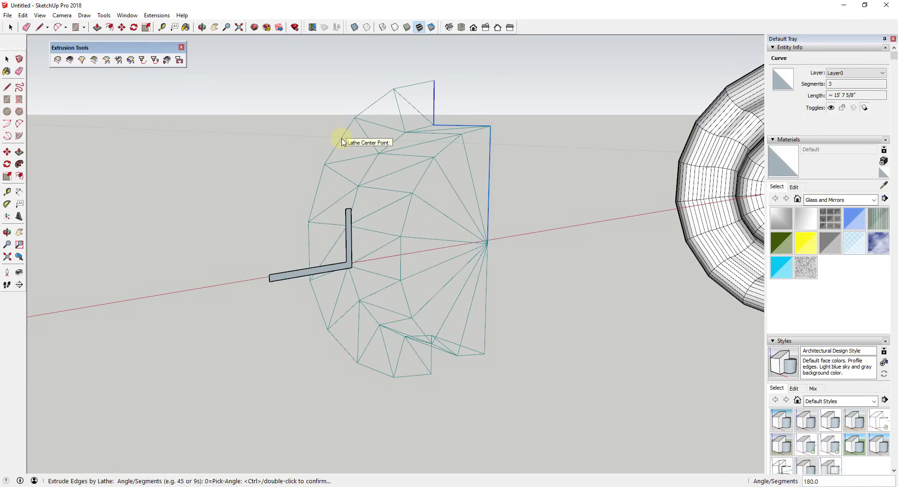
pyautogui.moveTo(342, 142)
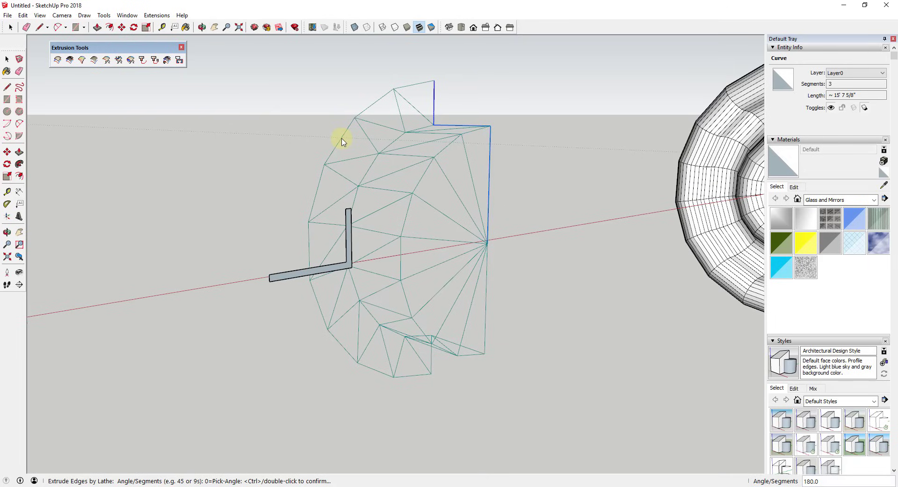
pyautogui.moveTo(275, 133)
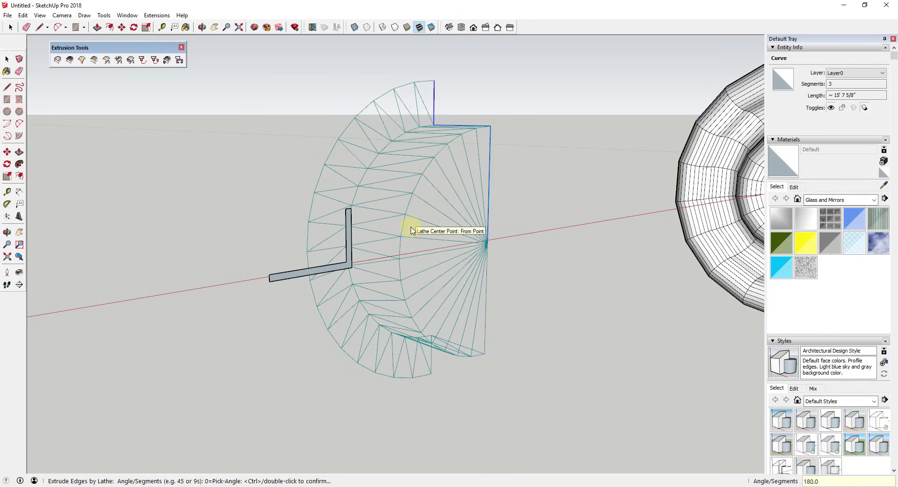
pyautogui.moveTo(447, 244)
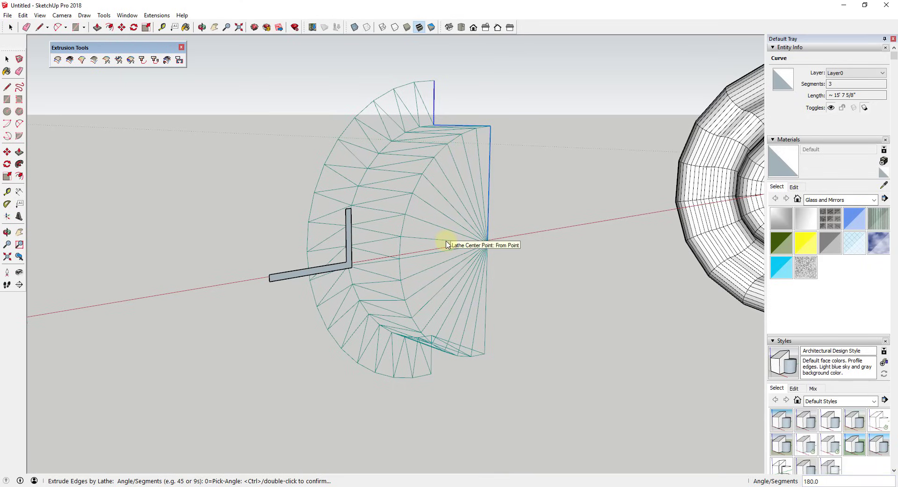
pyautogui.write('360')
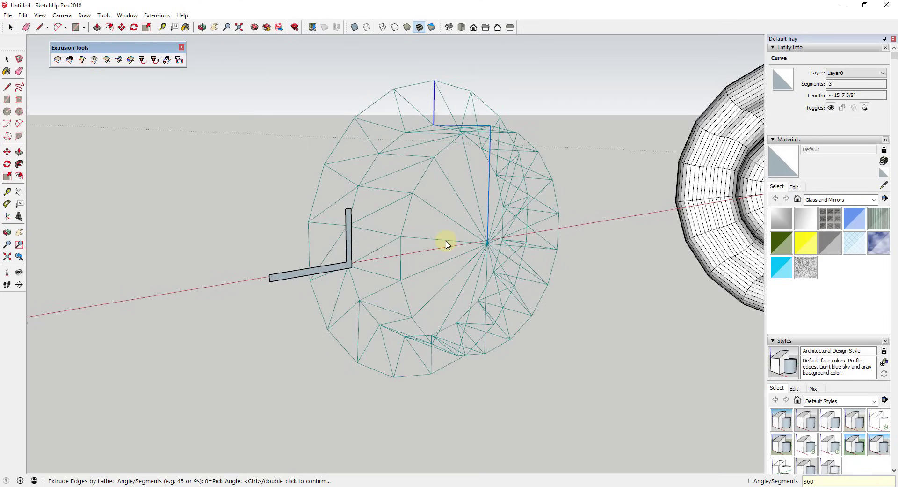
pyautogui.write('32s')
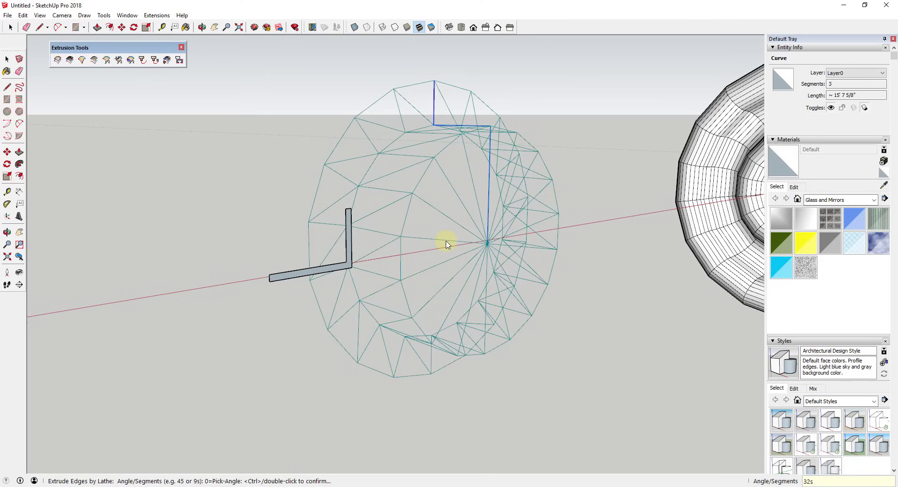
pyautogui.moveTo(477, 157)
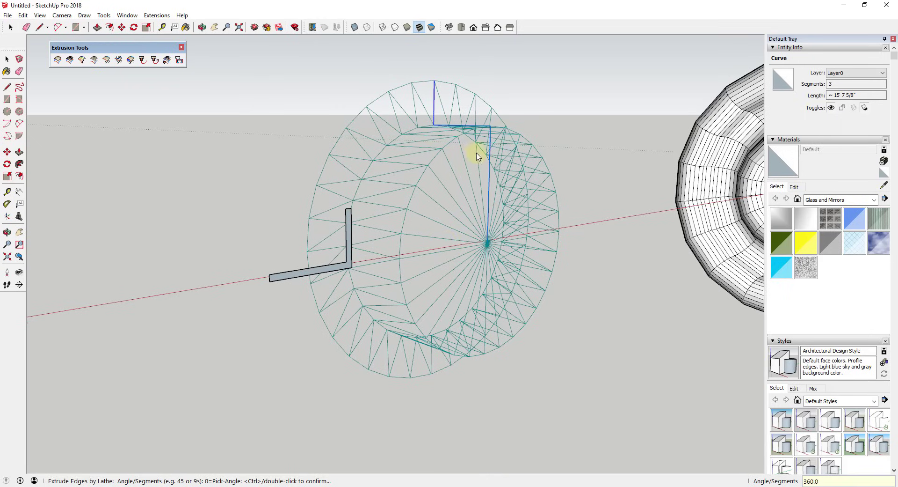
pyautogui.moveTo(464, 251)
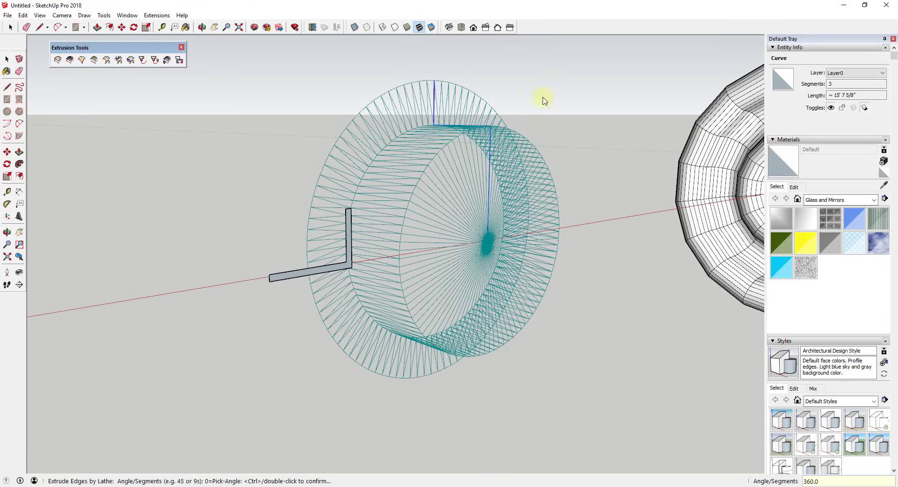
pyautogui.moveTo(465, 194)
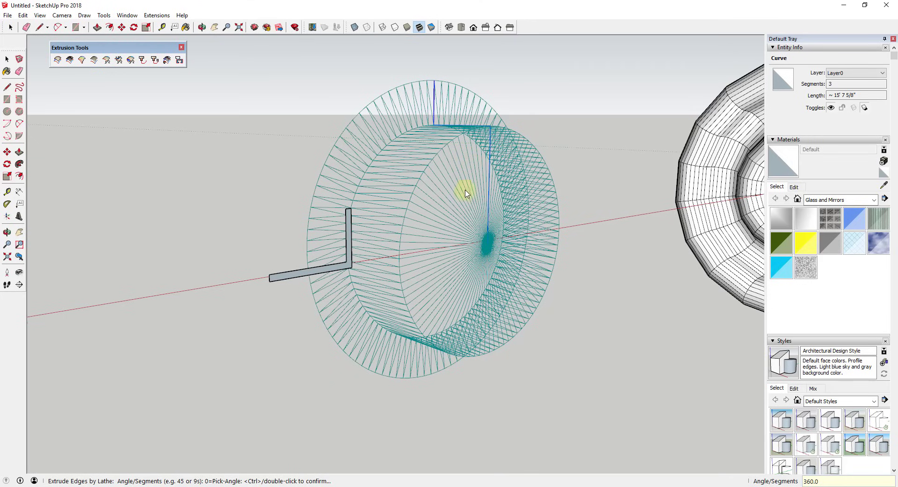
pyautogui.moveTo(457, 262)
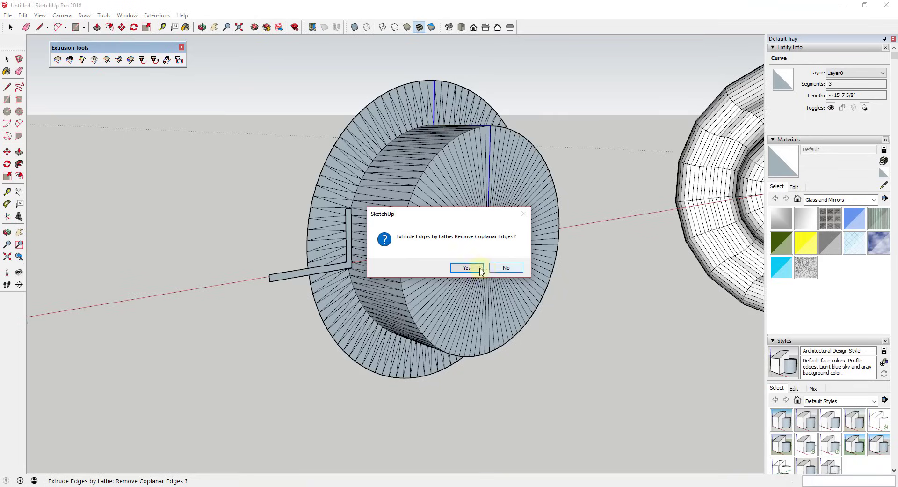
# - Confirm the ring with coplanar edges removed, faces reversed, hard edges, and kept grouped
pyautogui.click(466, 267)
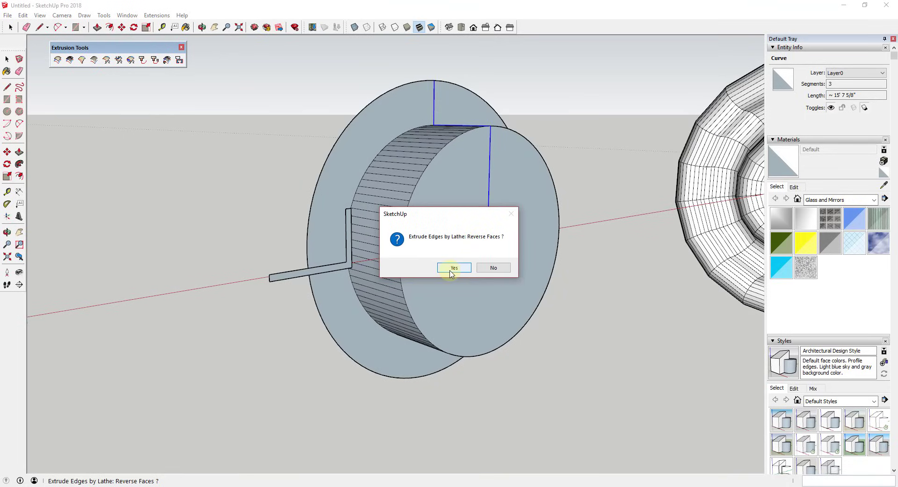
pyautogui.click(454, 267)
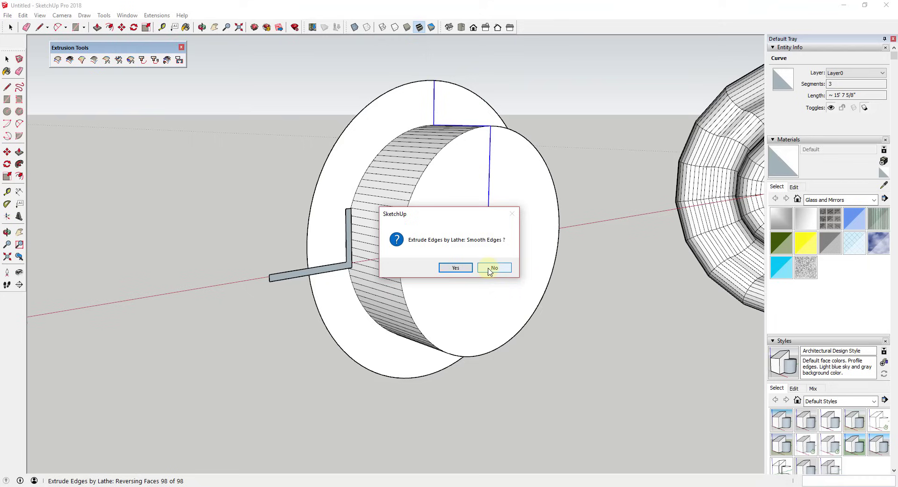
pyautogui.click(494, 267)
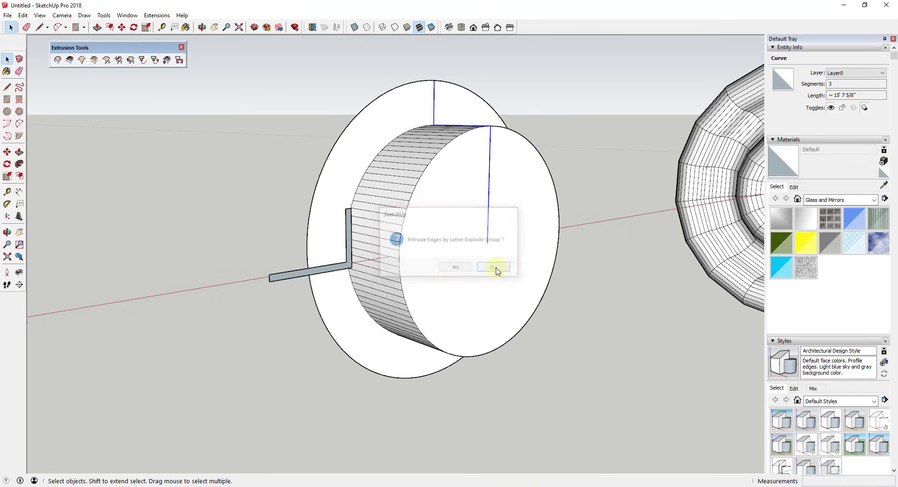
pyautogui.click(493, 266)
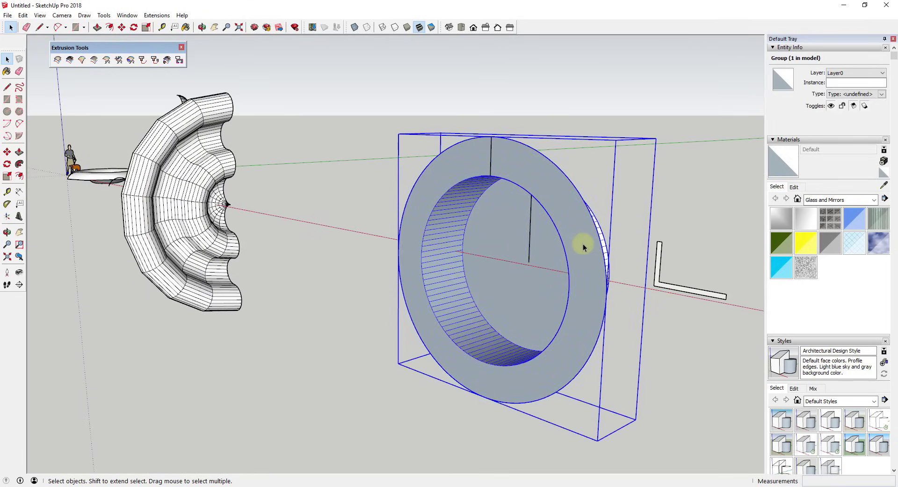
pyautogui.moveTo(597, 242)
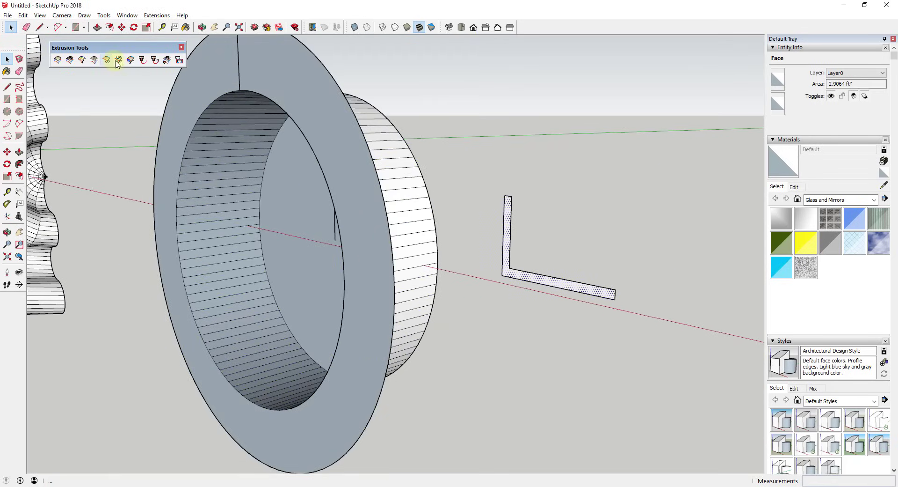
# - Lathe the L-shaped face 360° about its long leg, leaving edges unsmoothed
pyautogui.click(117, 60)
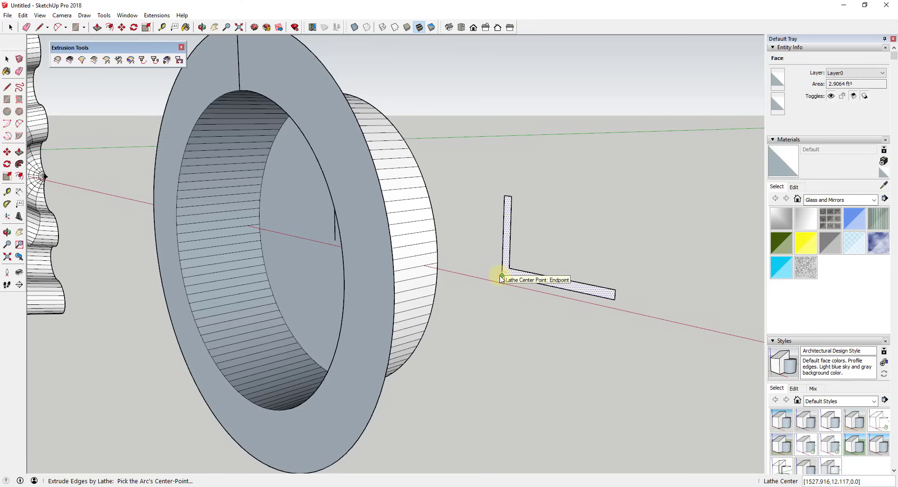
pyautogui.click(503, 277)
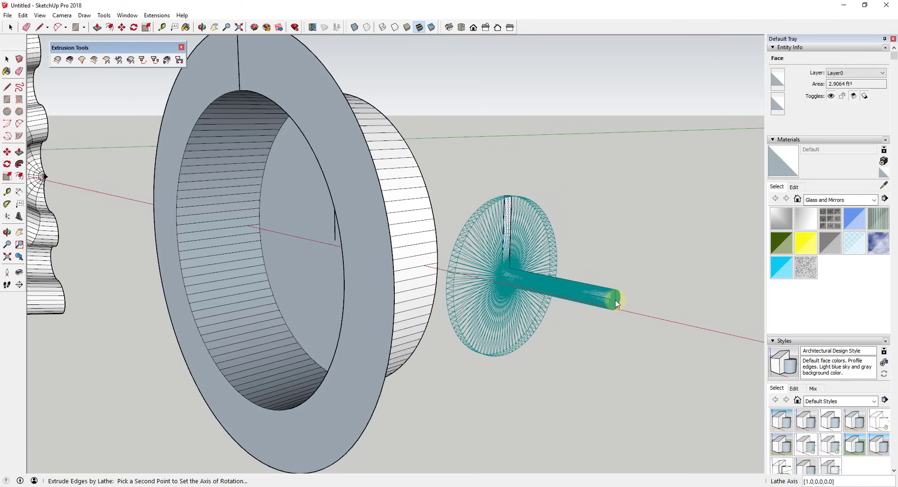
pyautogui.click(617, 304)
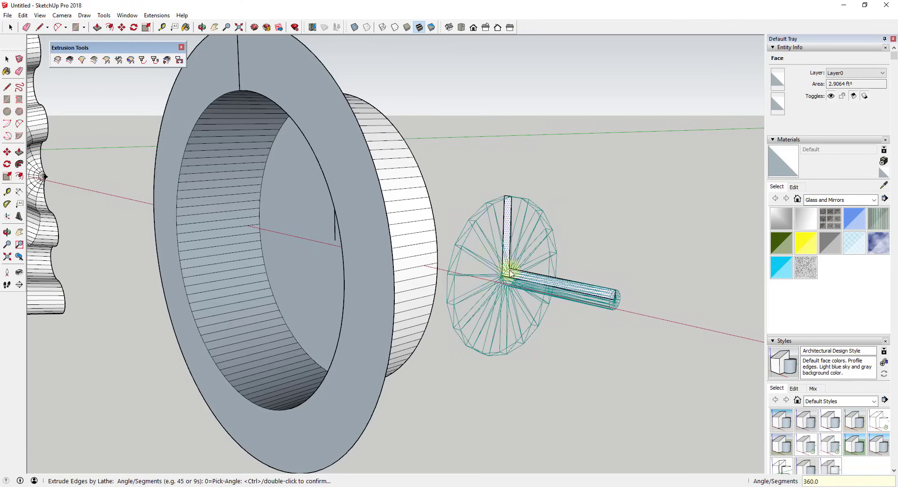
pyautogui.moveTo(506, 269)
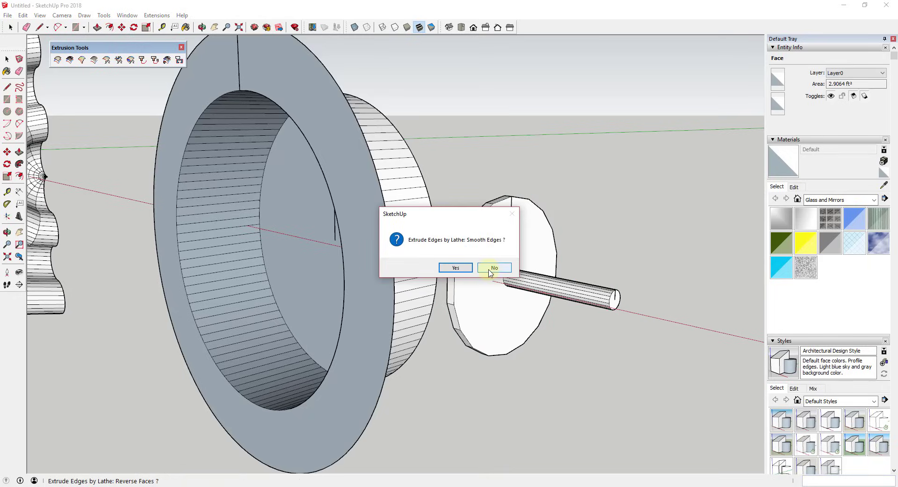
pyautogui.click(494, 267)
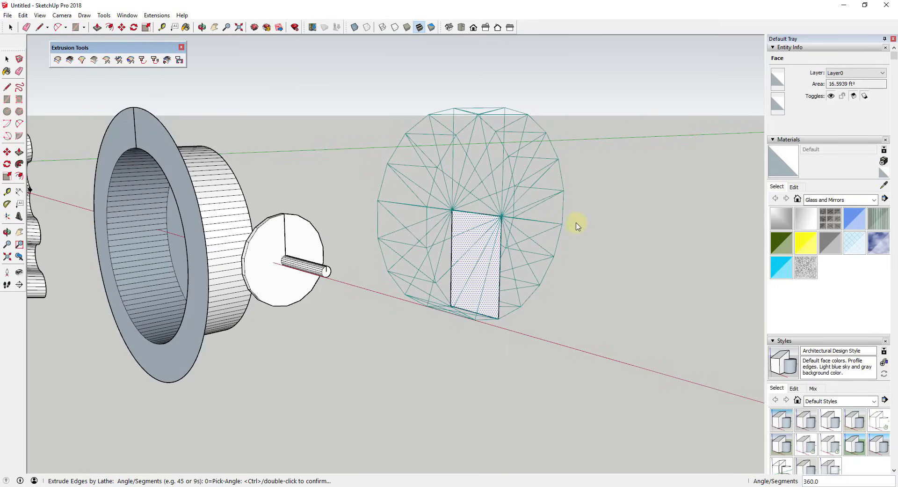
pyautogui.moveTo(560, 193)
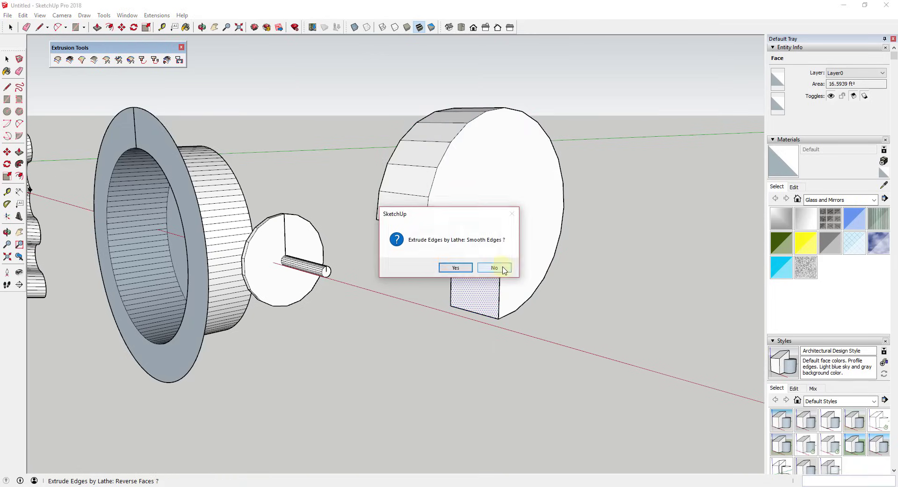
# - Decline smoothing so the lathed partial wheel keeps hard edges
pyautogui.click(494, 267)
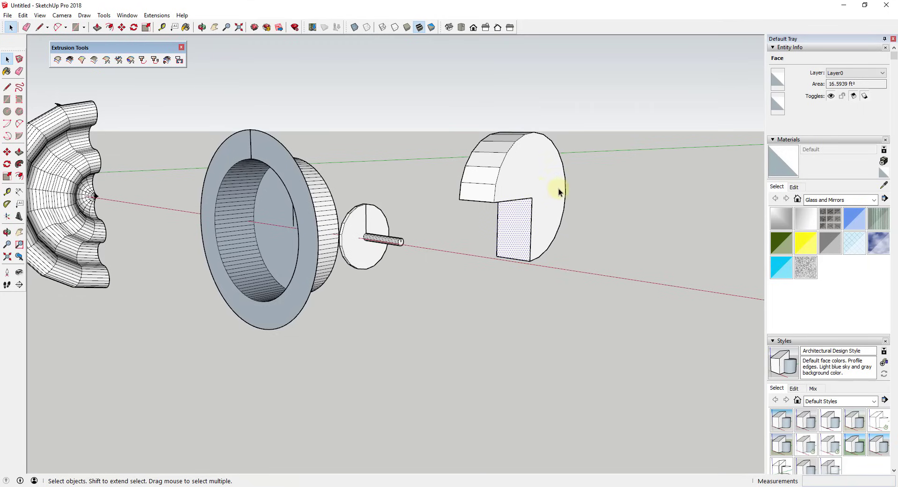
pyautogui.moveTo(279, 166)
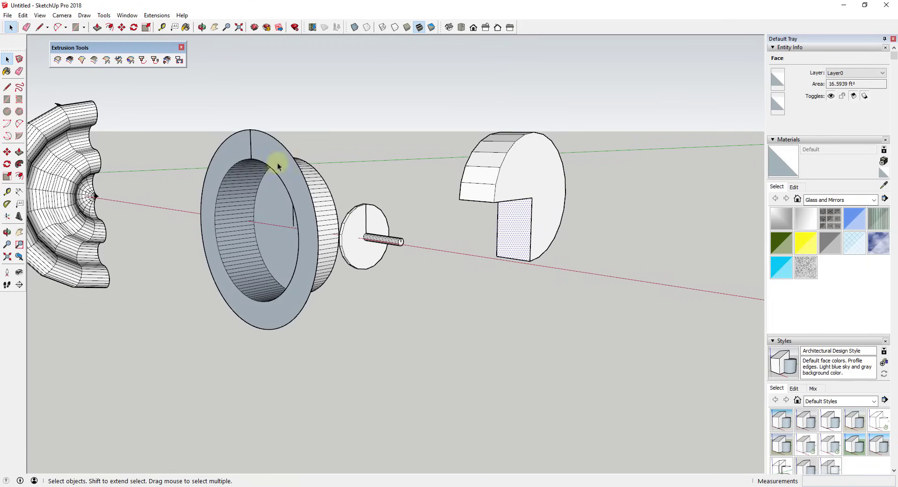